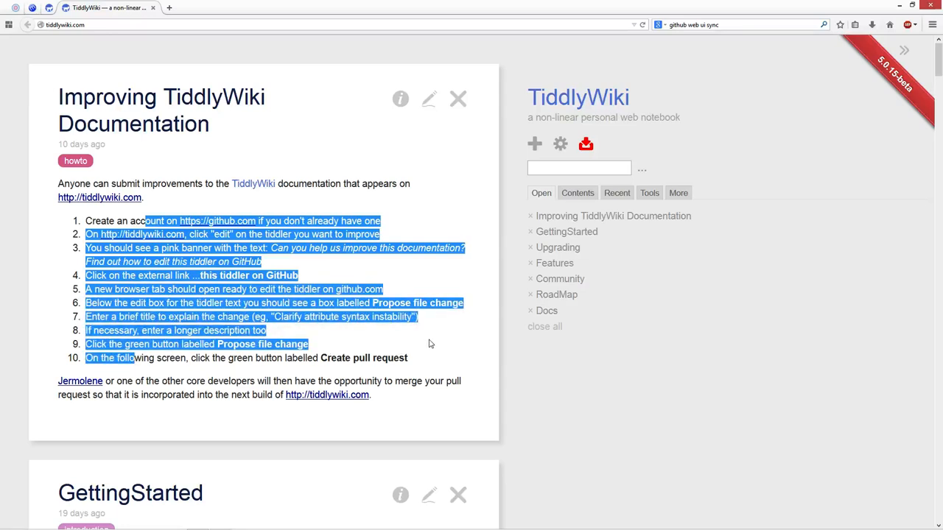
pyautogui.moveTo(449, 181)
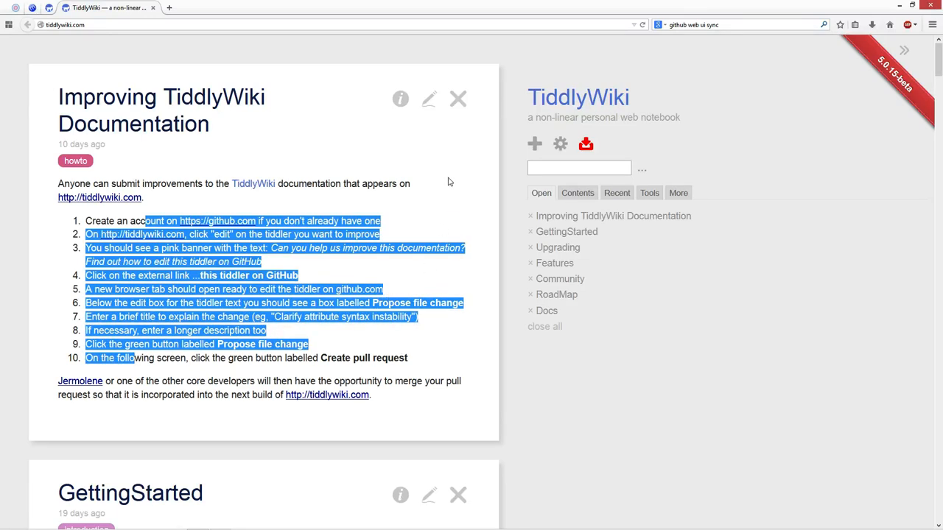
pyautogui.moveTo(429, 99)
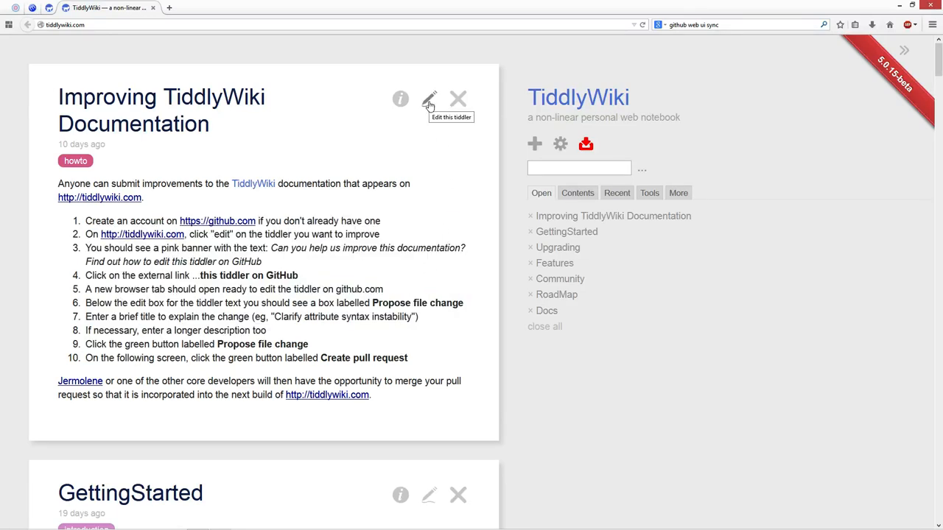
# Open the Improving TiddlyWiki Documentation tiddler as a draft showing the GitHub editing banner.
pyautogui.click(429, 98)
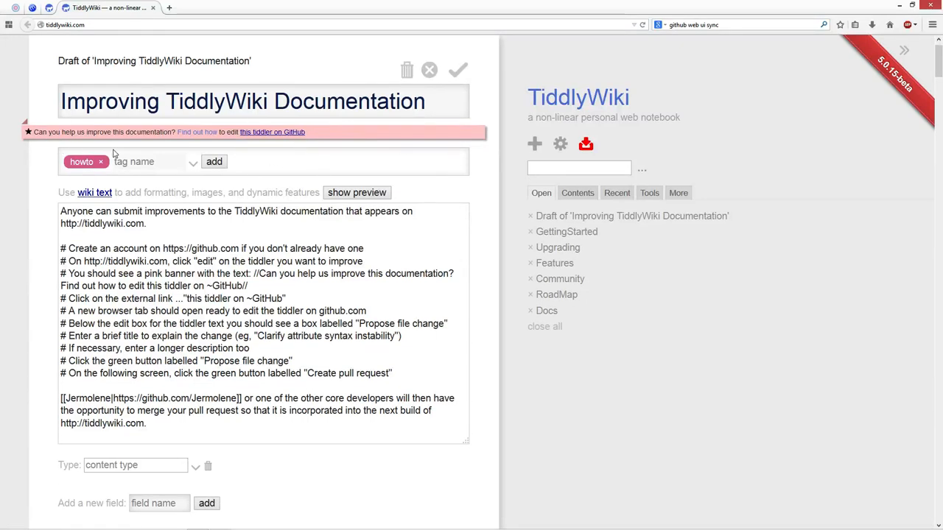
pyautogui.moveTo(196, 131)
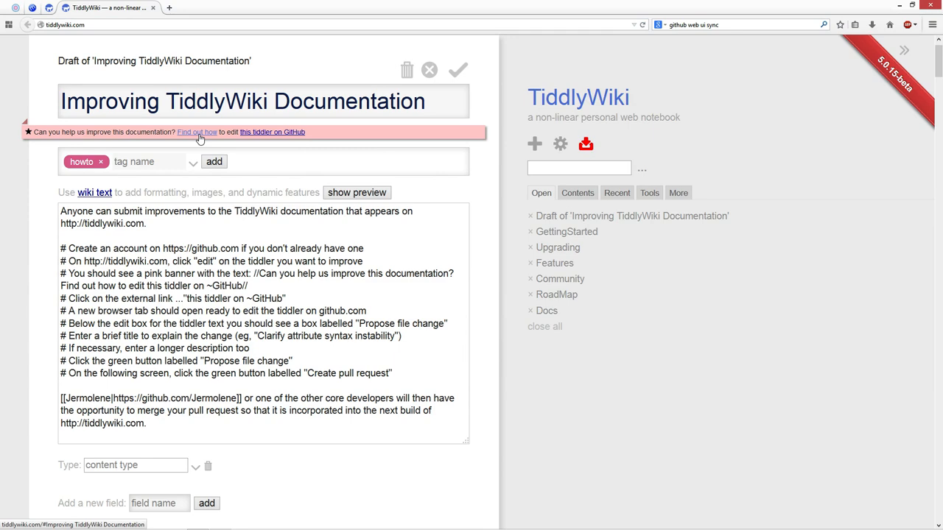
pyautogui.moveTo(309, 149)
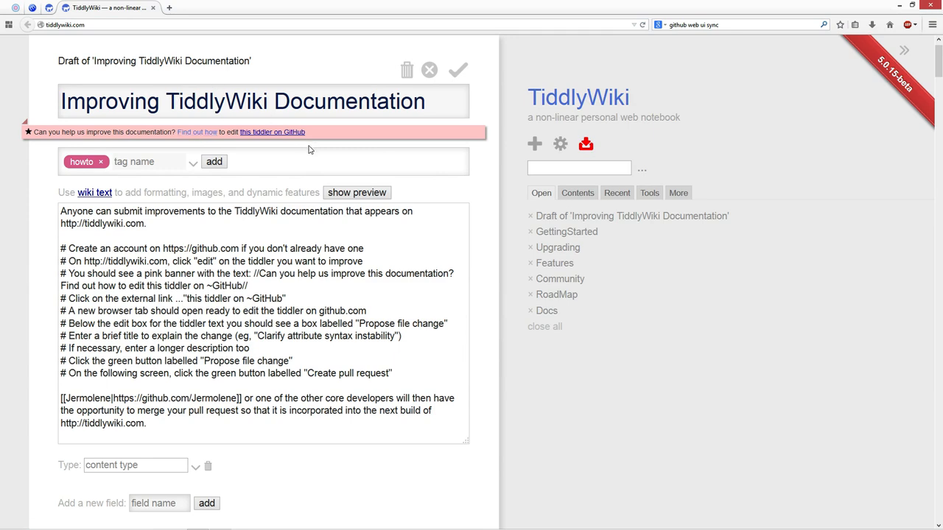
pyautogui.moveTo(269, 135)
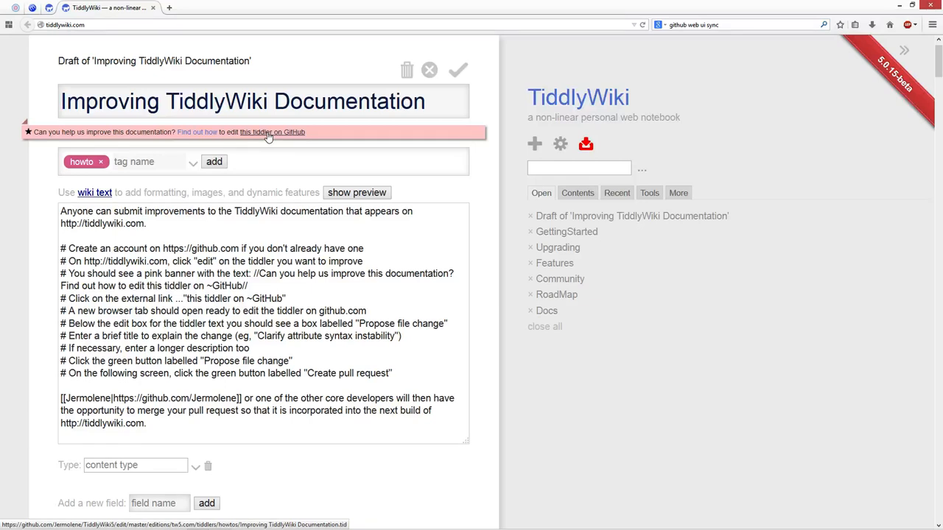
# Follow the 'this tiddler on GitHub' link and submit the GitHub sign-in.
pyautogui.click(271, 132)
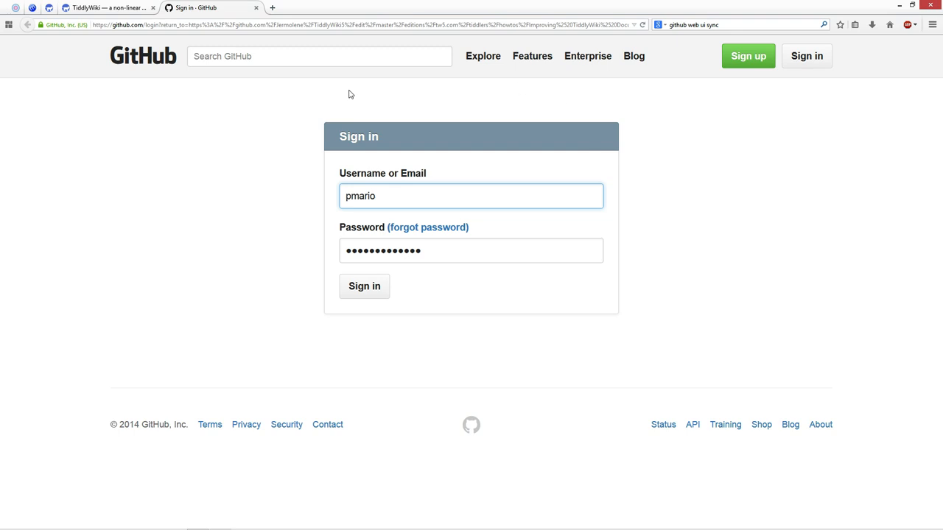
pyautogui.moveTo(389, 198)
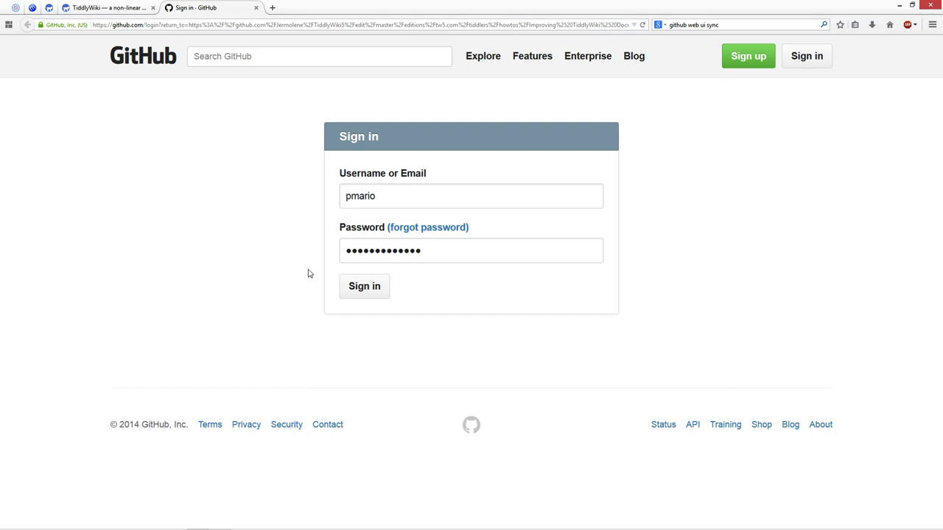
pyautogui.moveTo(711, 221)
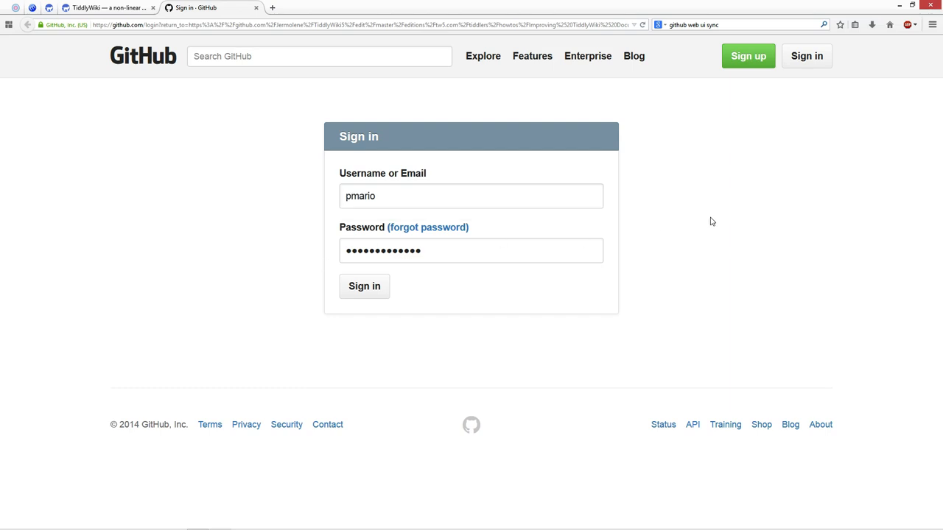
pyautogui.moveTo(689, 197)
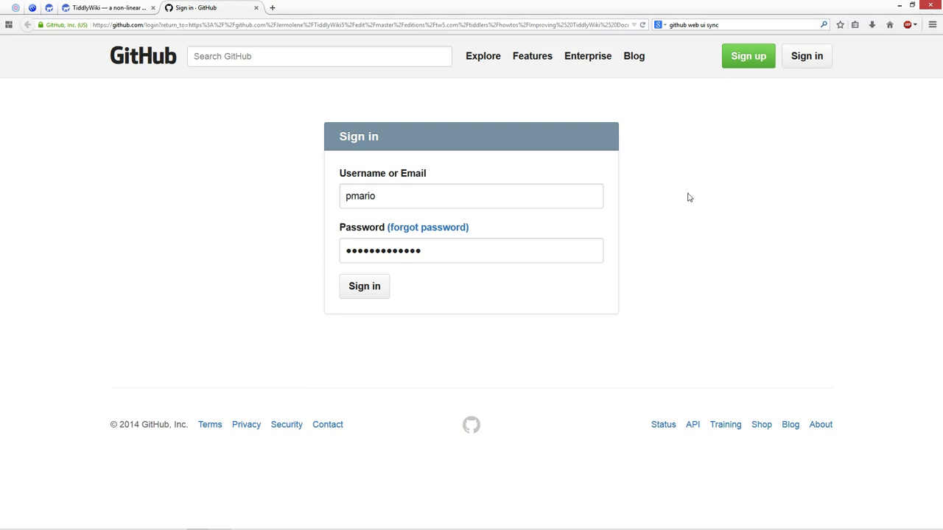
pyautogui.click(363, 286)
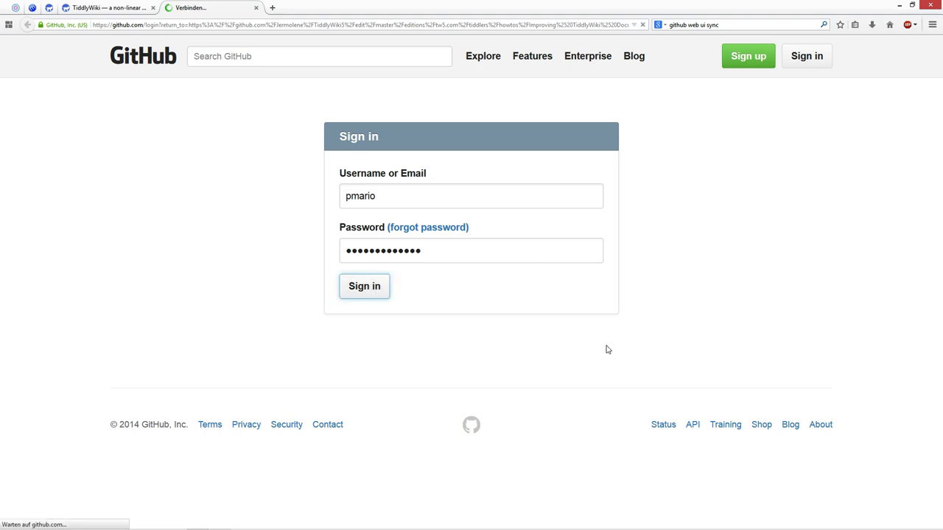
# Review the signed-in web editor page and highlight the 'We are forking this project' notice.
pyautogui.click(364, 286)
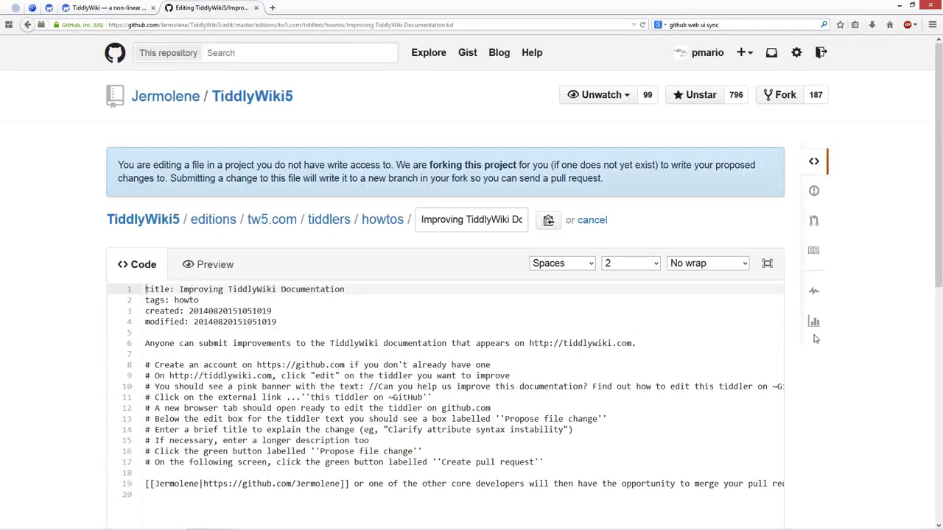
pyautogui.scroll(-3)
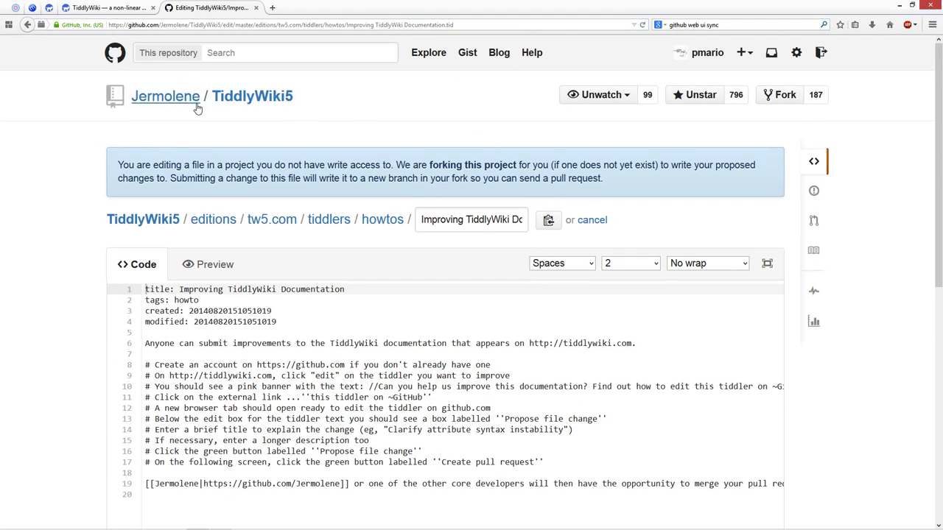
pyautogui.moveTo(188, 125)
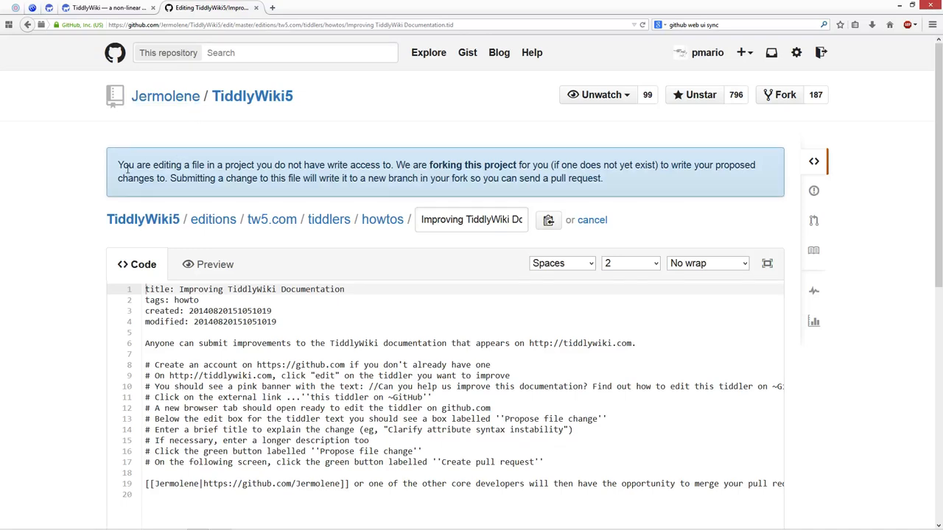
pyautogui.moveTo(317, 165)
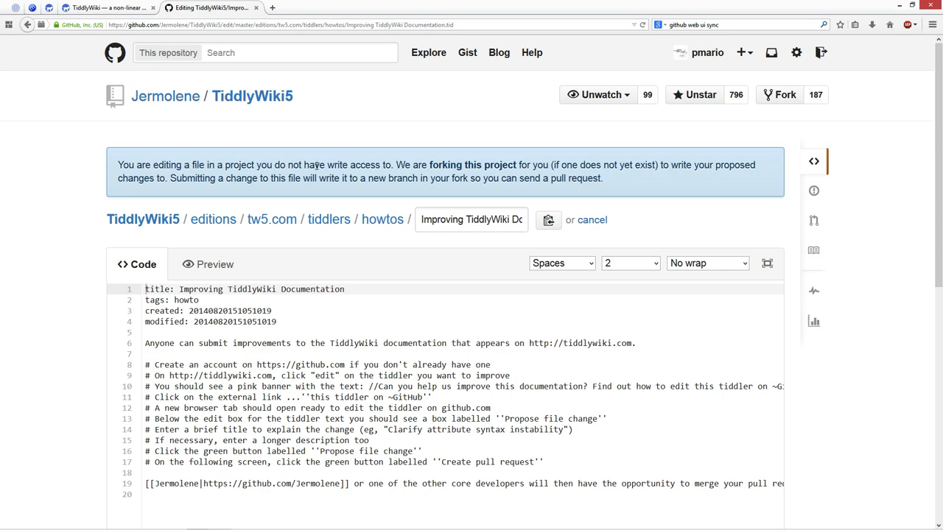
pyautogui.moveTo(438, 162)
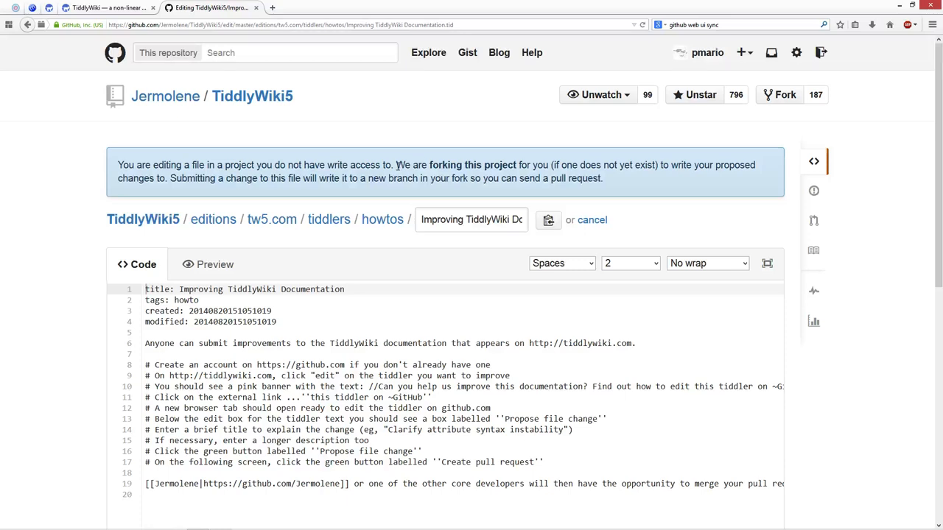
pyautogui.moveTo(396, 165); pyautogui.dragTo(517, 165)
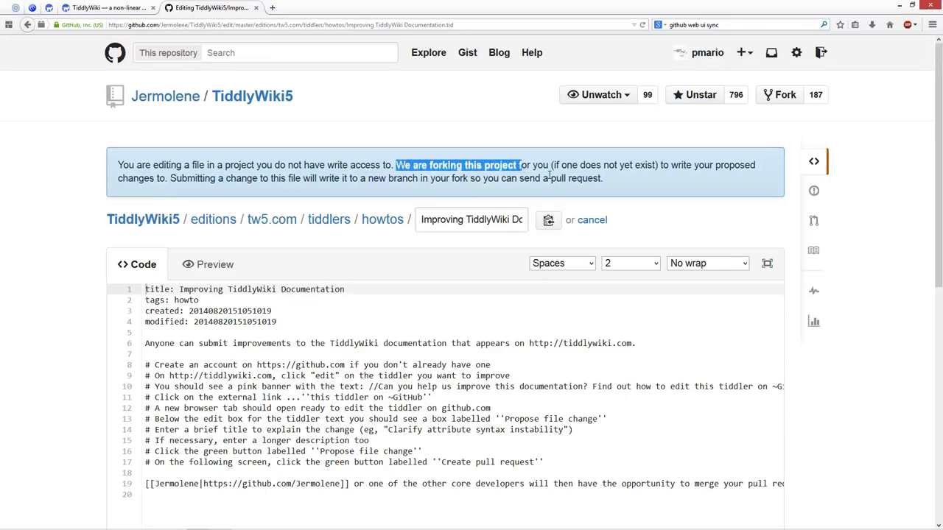
pyautogui.click(549, 164)
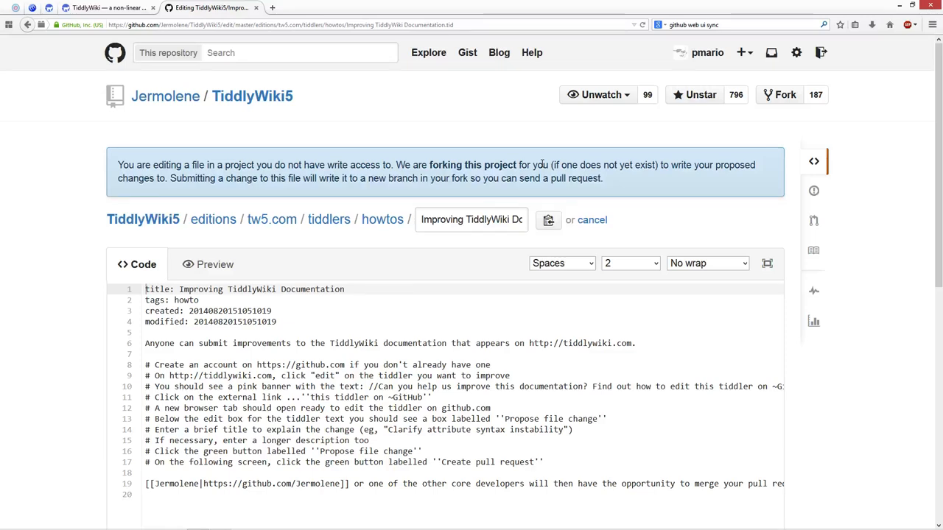
pyautogui.moveTo(447, 361)
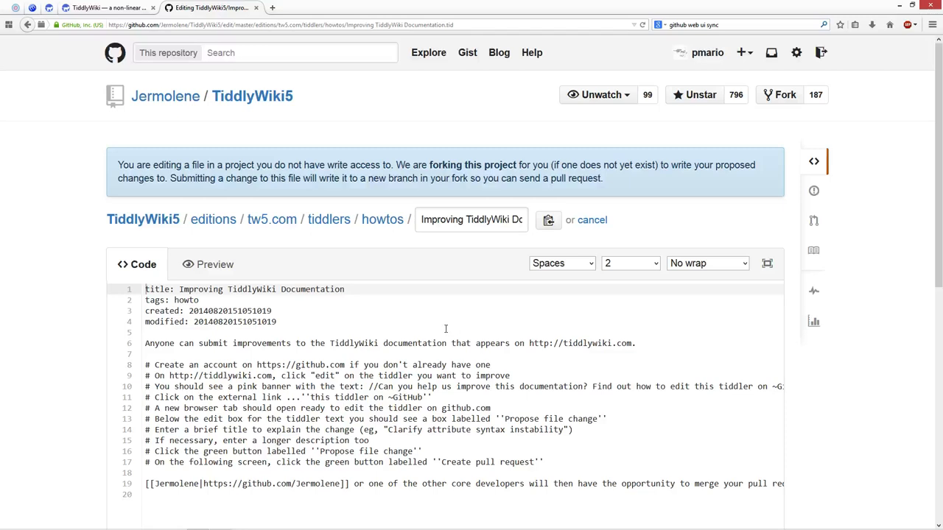
# Set the editor's indent mode to Tabs with indent size 4.
pyautogui.click(561, 263)
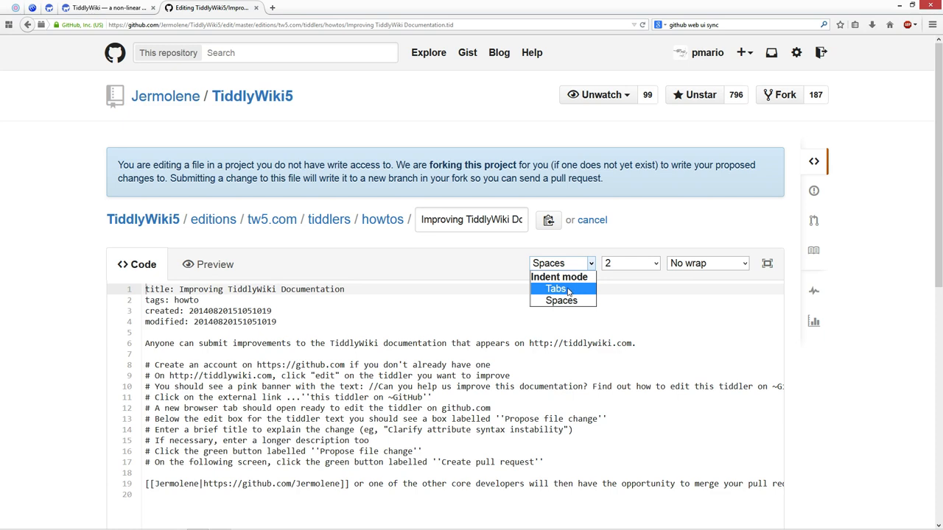
pyautogui.click(561, 288)
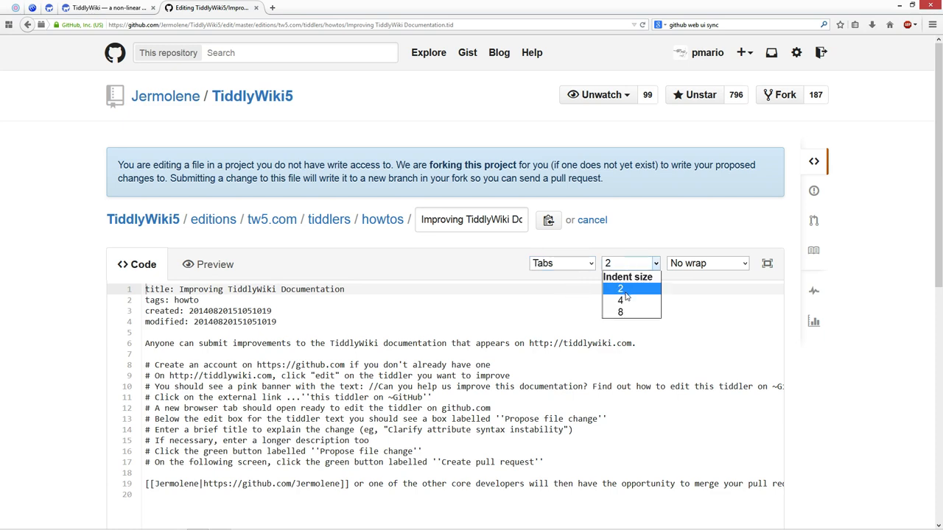
pyautogui.click(707, 263)
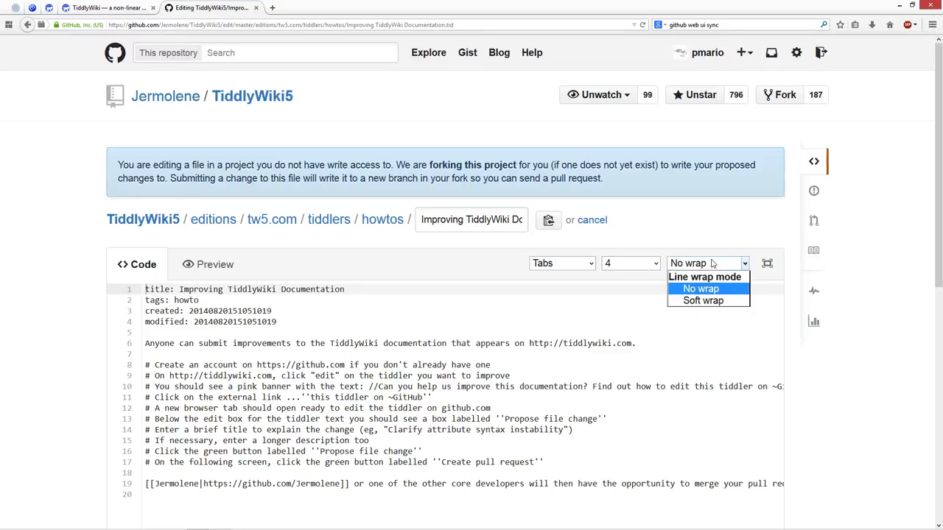
# Toggle line wrapping off and back on, leaving Soft wrap enabled.
pyautogui.click(700, 300)
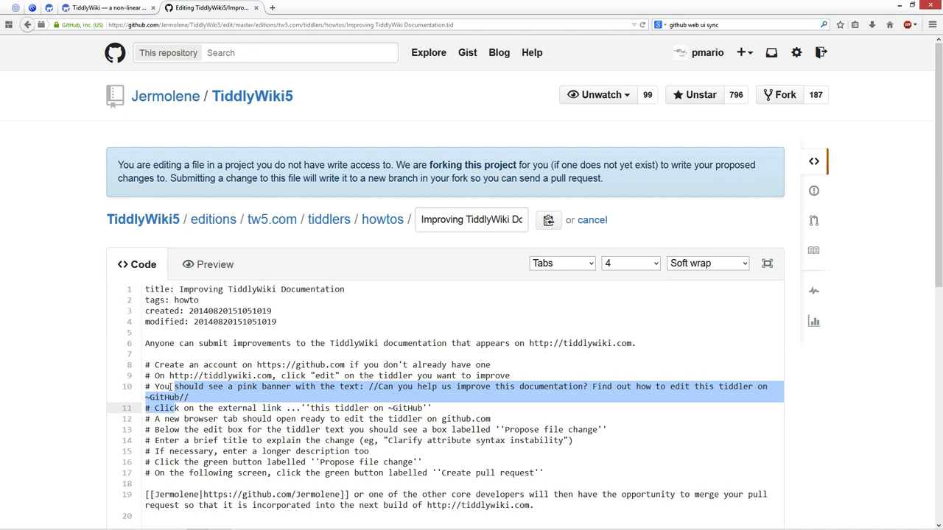
pyautogui.moveTo(709, 263)
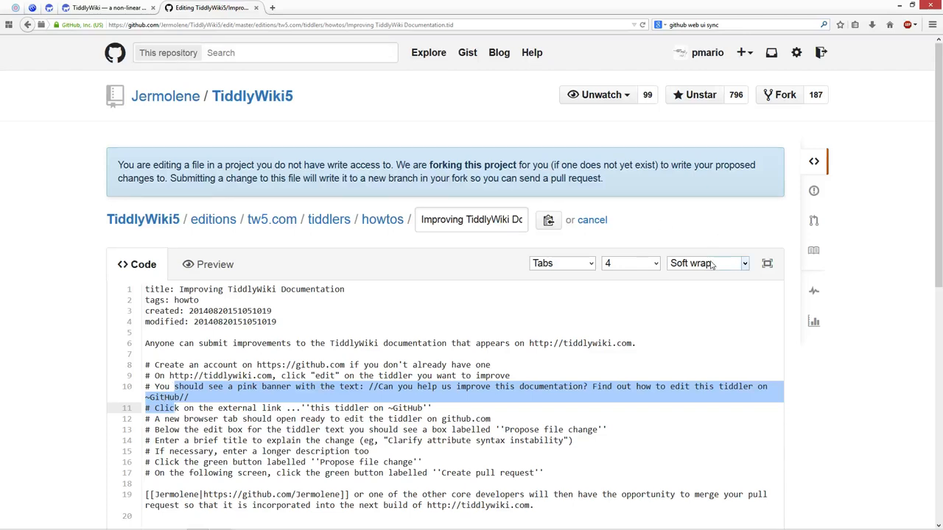
pyautogui.click(705, 263)
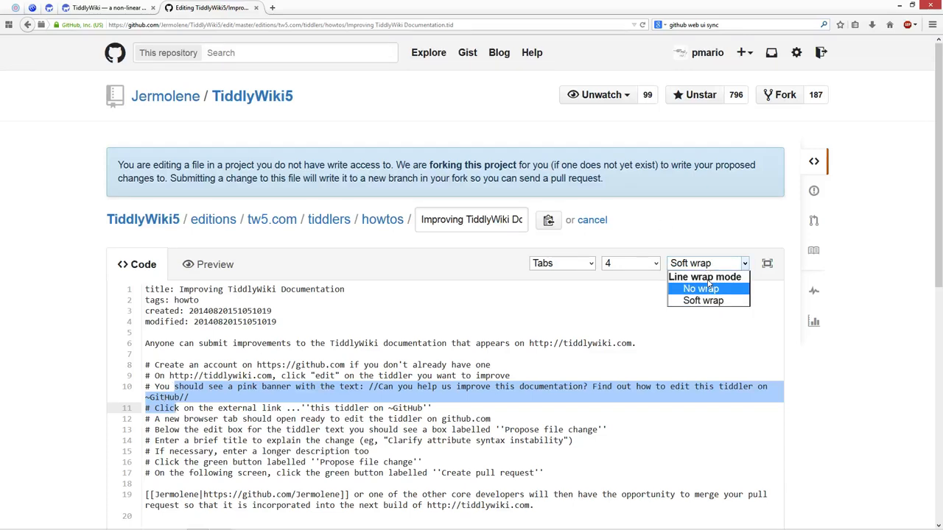
pyautogui.click(700, 289)
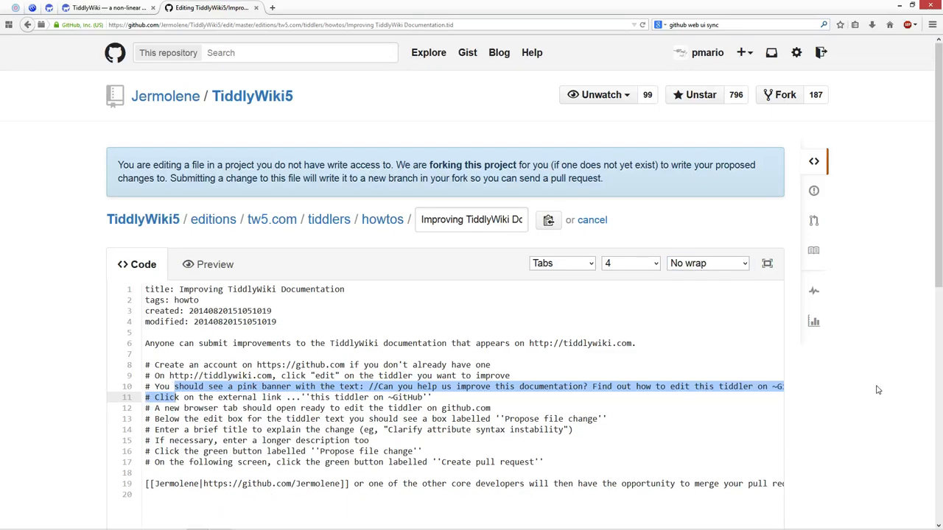
pyautogui.scroll(-3)
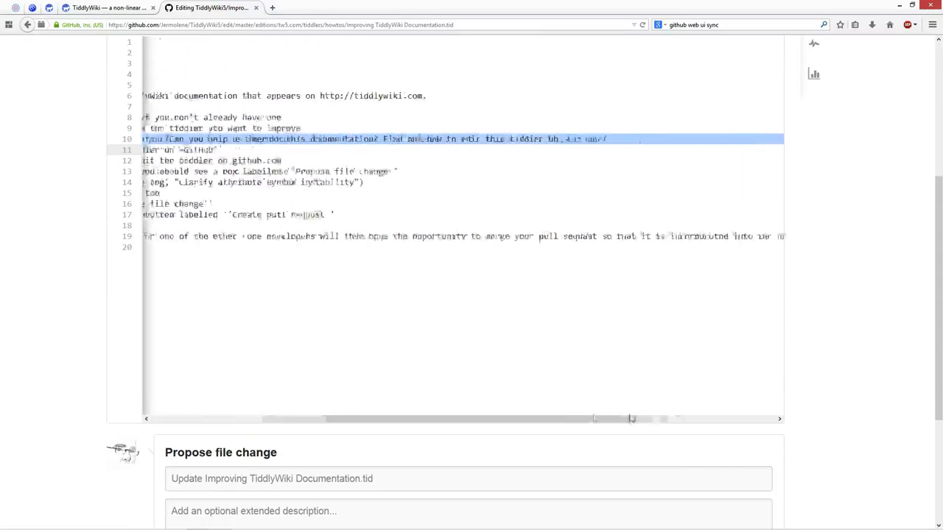
pyautogui.click(707, 263)
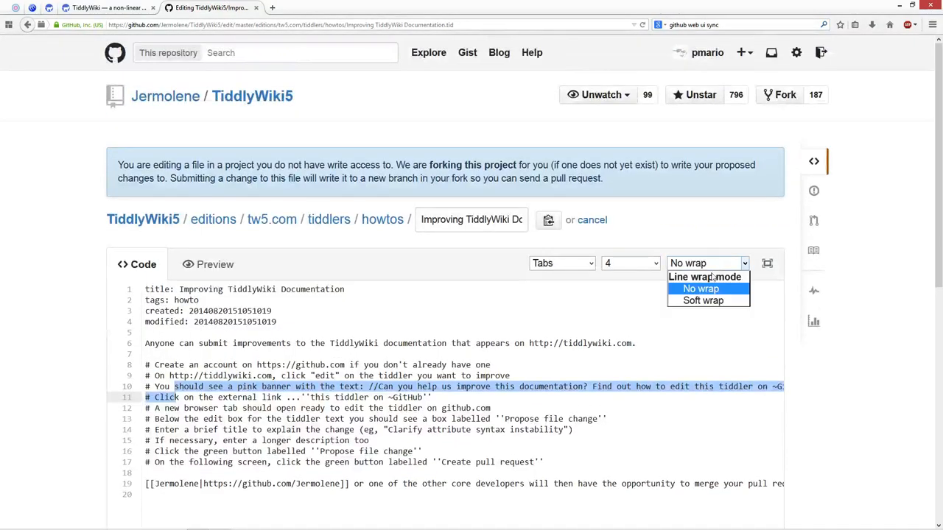
pyautogui.click(700, 300)
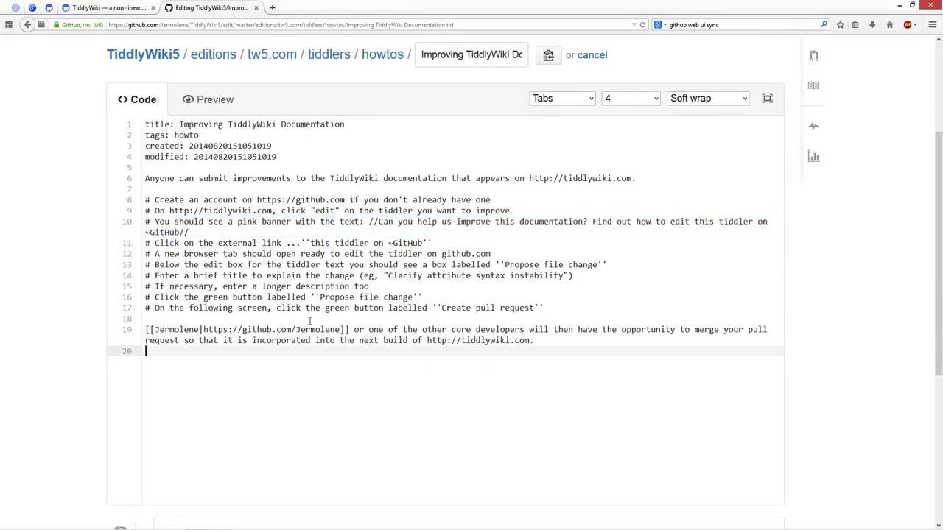
# Type the closing line 'There will be a short viedeo soon!' followed by a blank line.
pyautogui.write('There will be a sh')
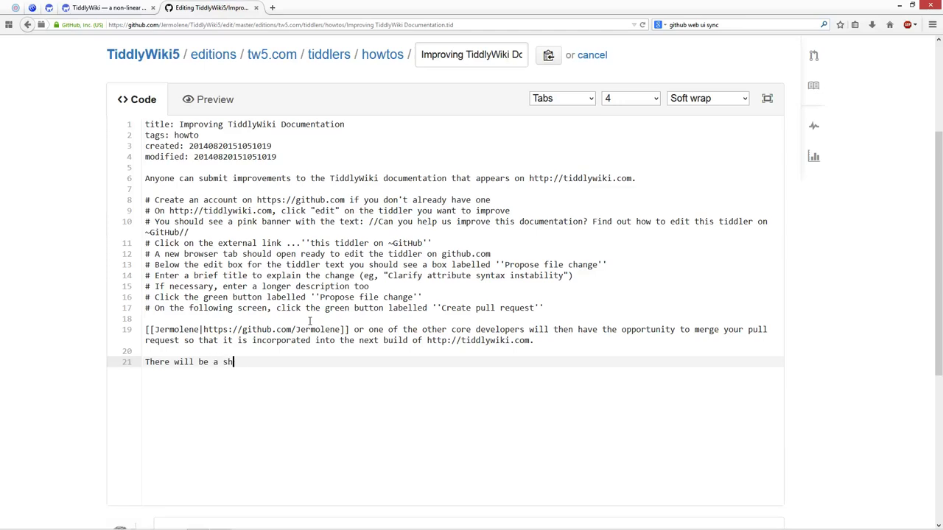
pyautogui.write('ort viede')
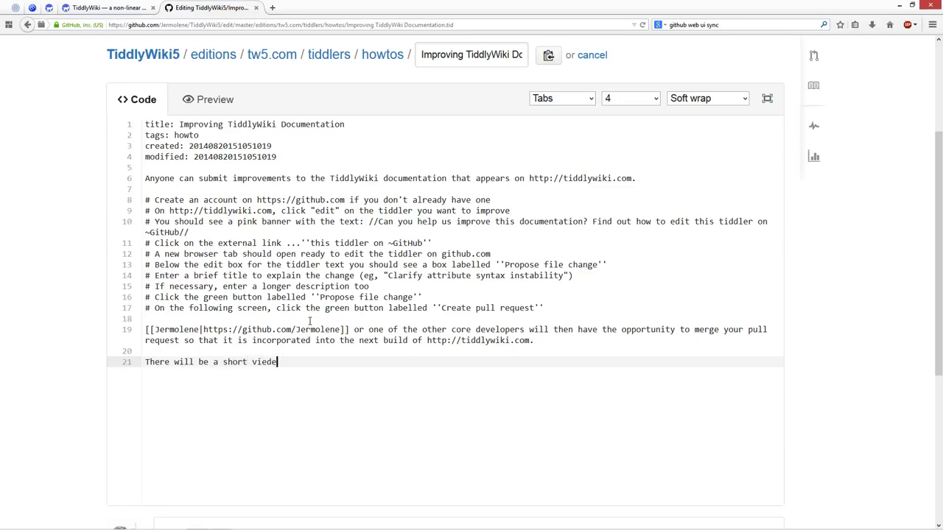
pyautogui.write('o soon!')
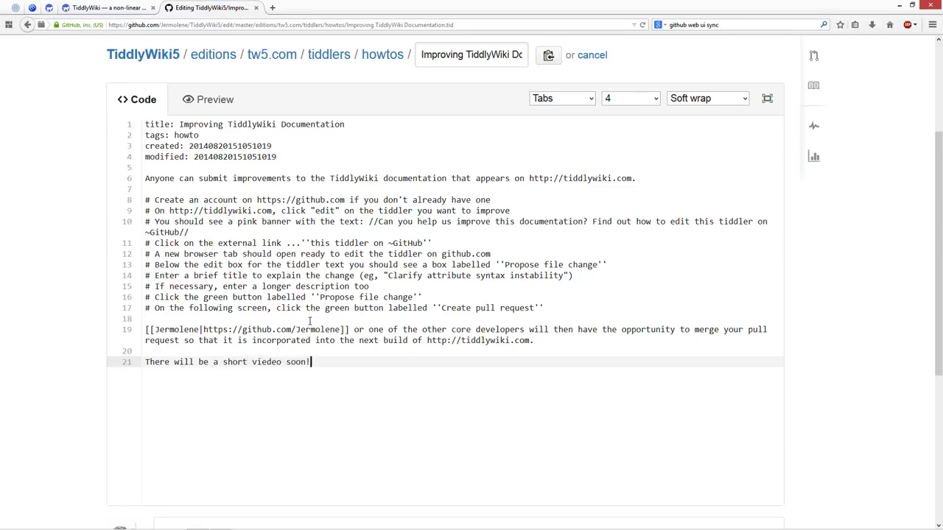
pyautogui.press('Enter')
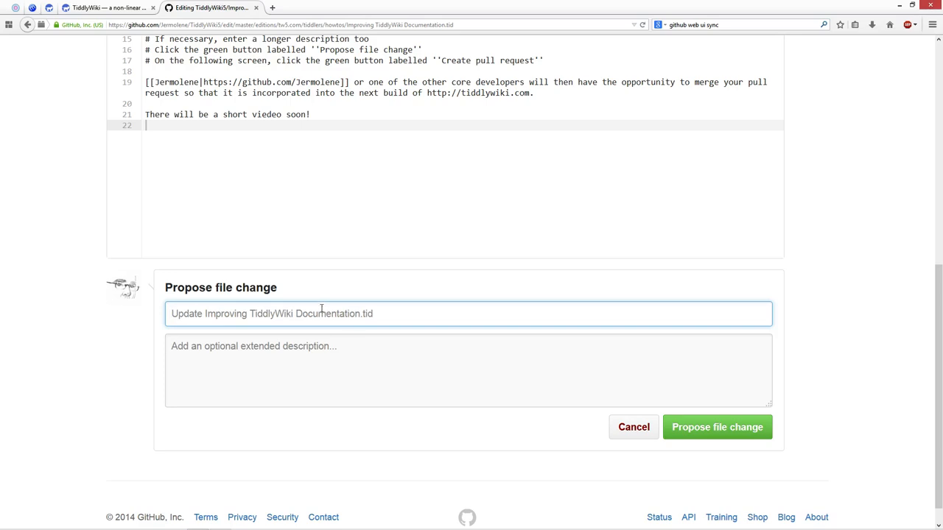
pyautogui.moveTo(676, 372)
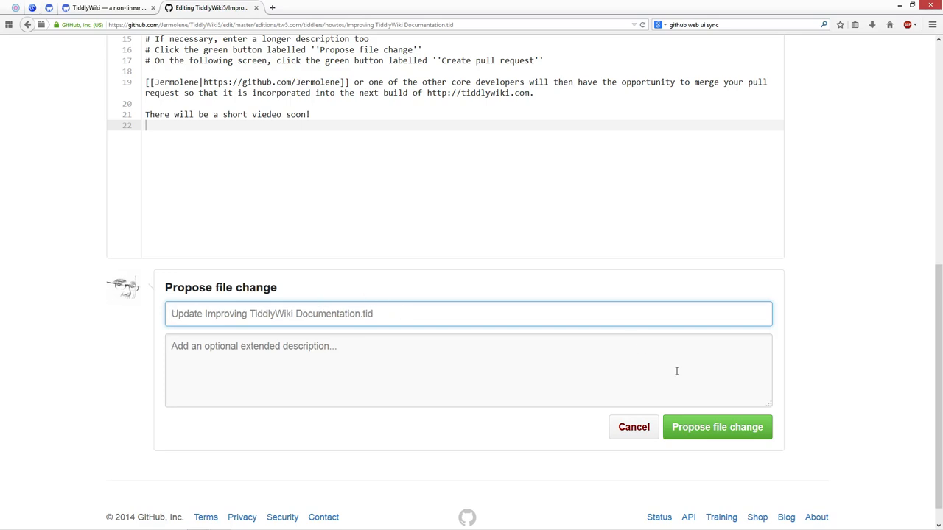
pyautogui.moveTo(711, 436)
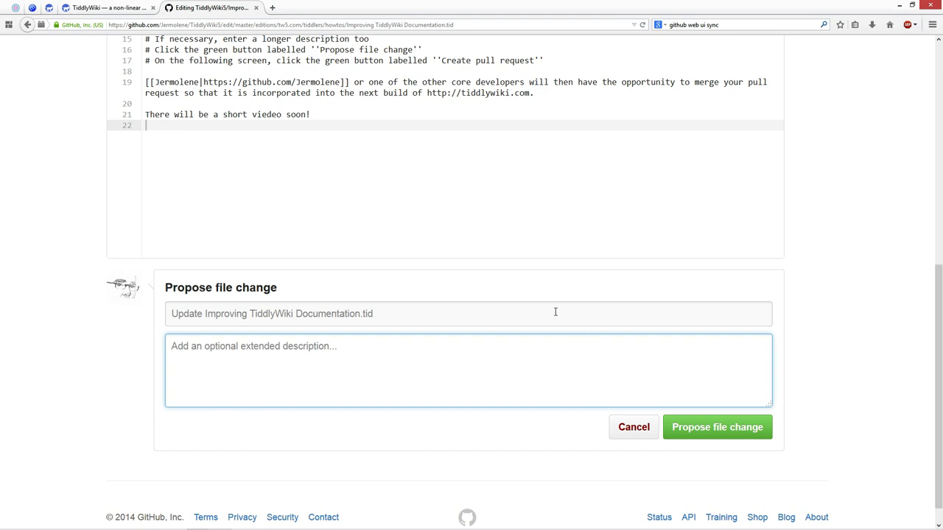
pyautogui.moveTo(350, 358)
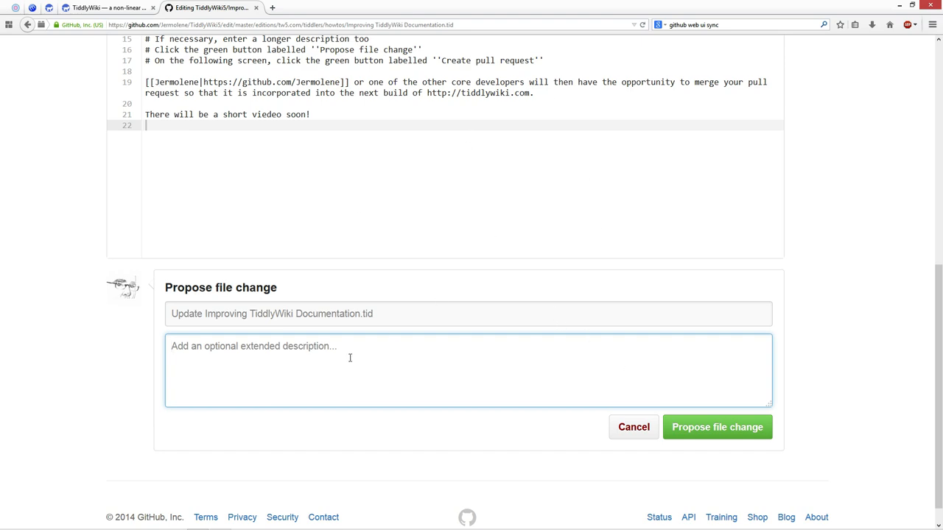
pyautogui.moveTo(735, 447)
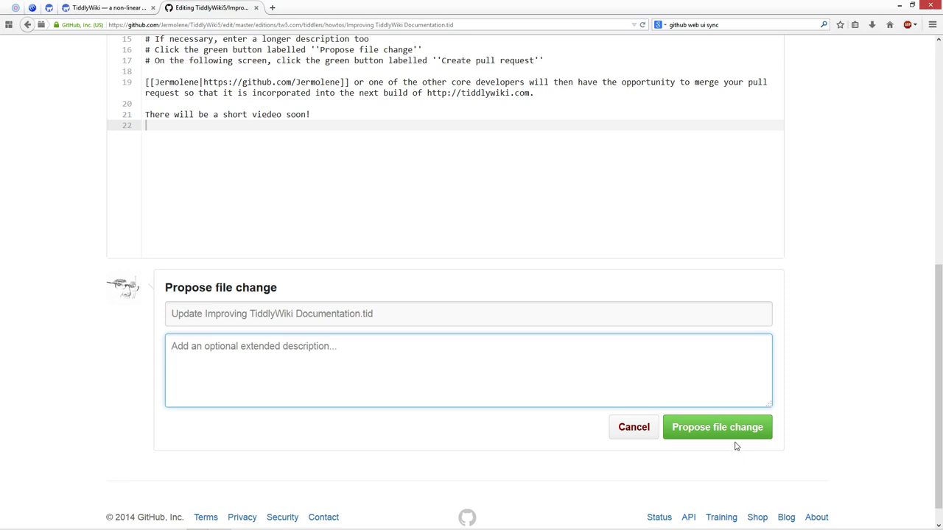
# Submit the edit as a proposed file change with the default update title.
pyautogui.click(717, 427)
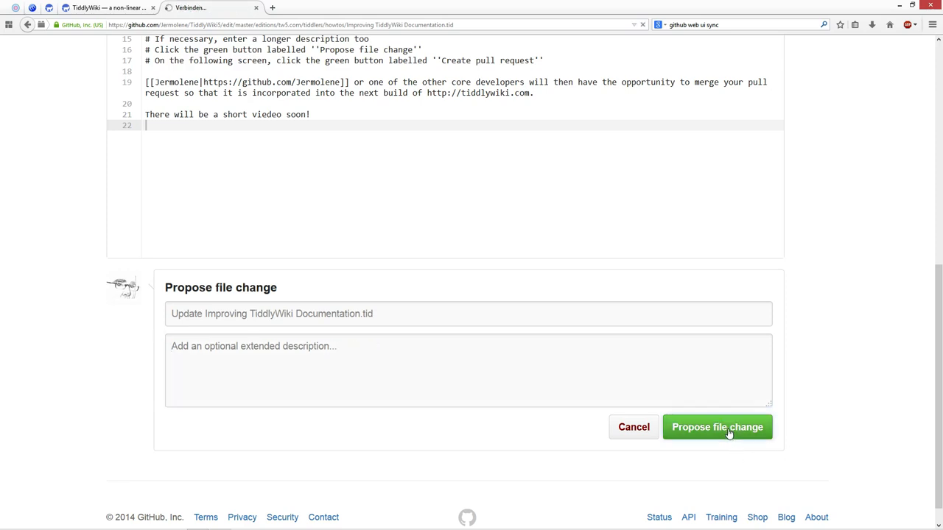
# Load the compare page and highlight the pmario:patch-1 branch compared against Jermolene master.
pyautogui.click(717, 427)
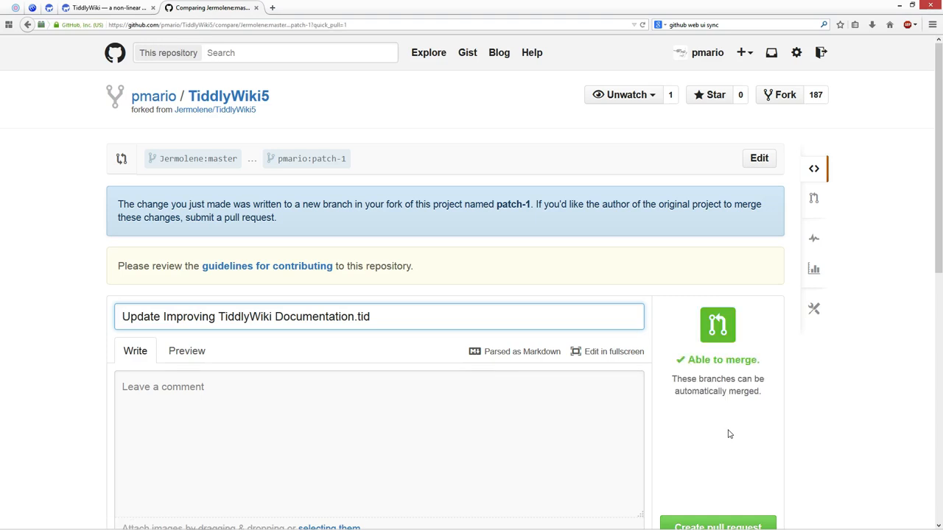
pyautogui.moveTo(275, 98)
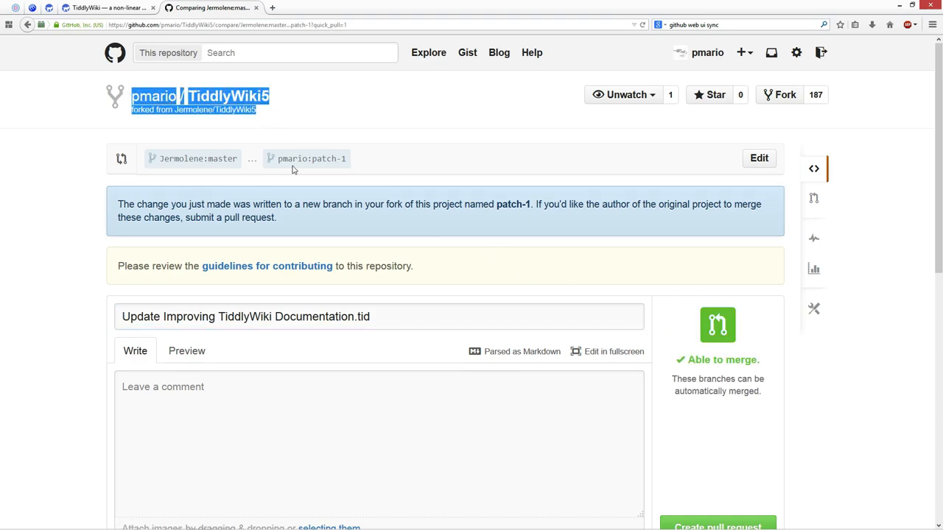
pyautogui.click(363, 119)
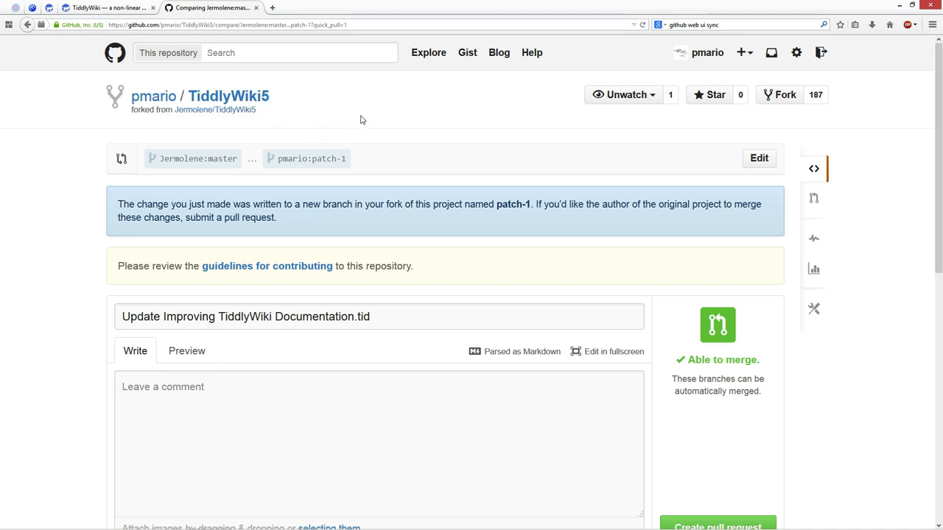
pyautogui.moveTo(381, 135)
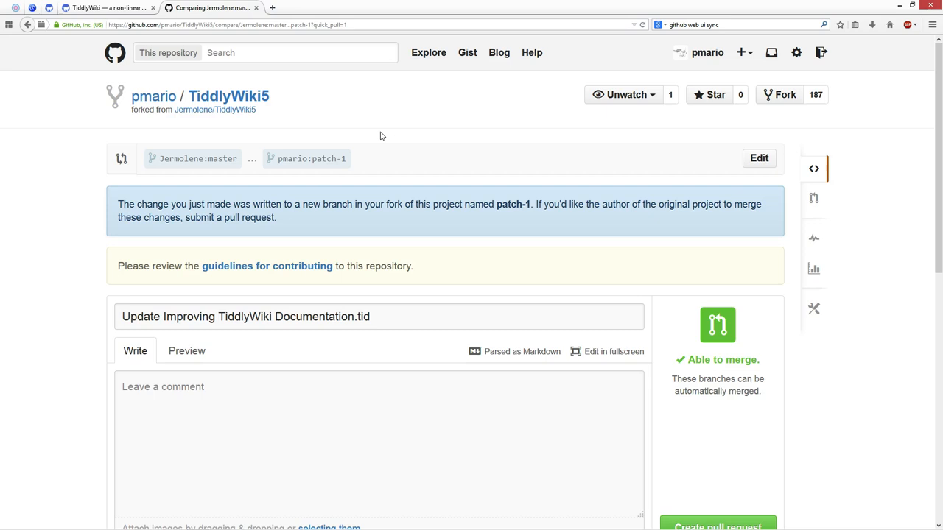
pyautogui.moveTo(296, 176)
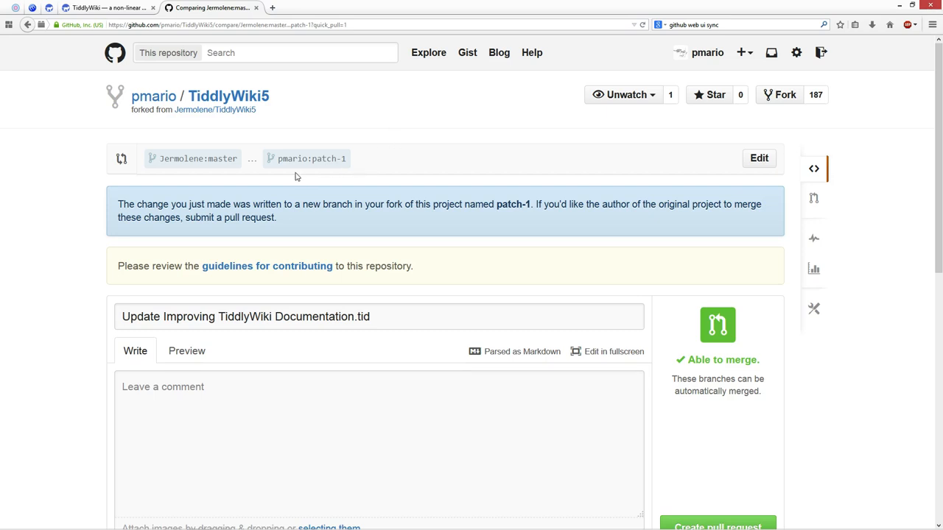
pyautogui.doubleClick(177, 159)
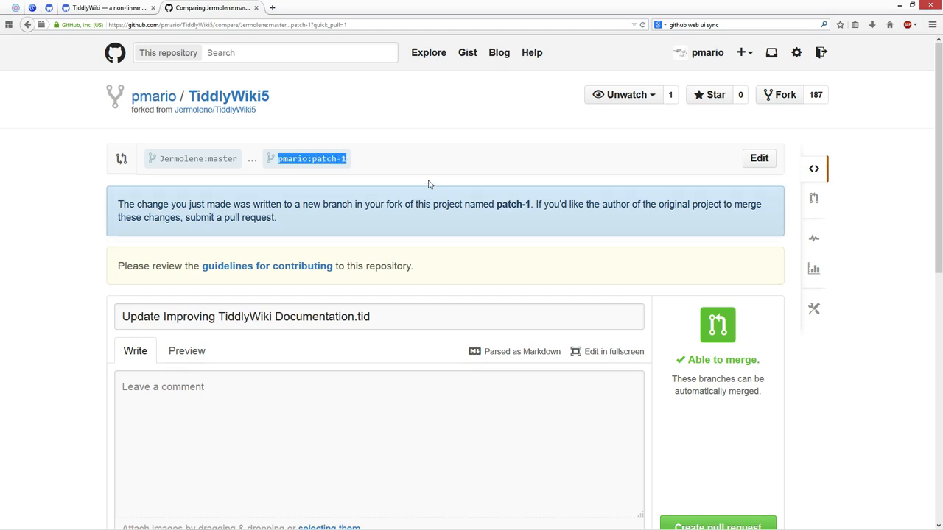
pyautogui.scroll(-3)
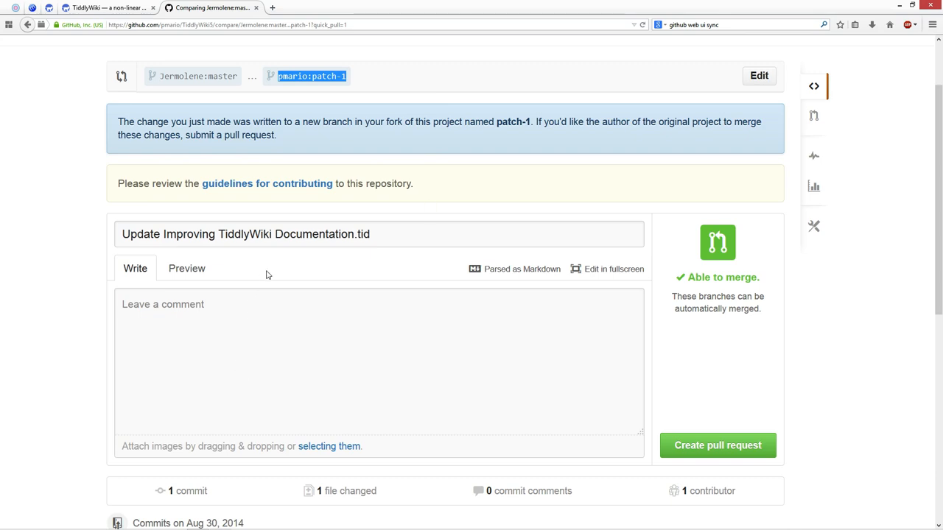
# Write 'This is just a test, so don't merge!' as the pull request comment.
pyautogui.click(272, 344)
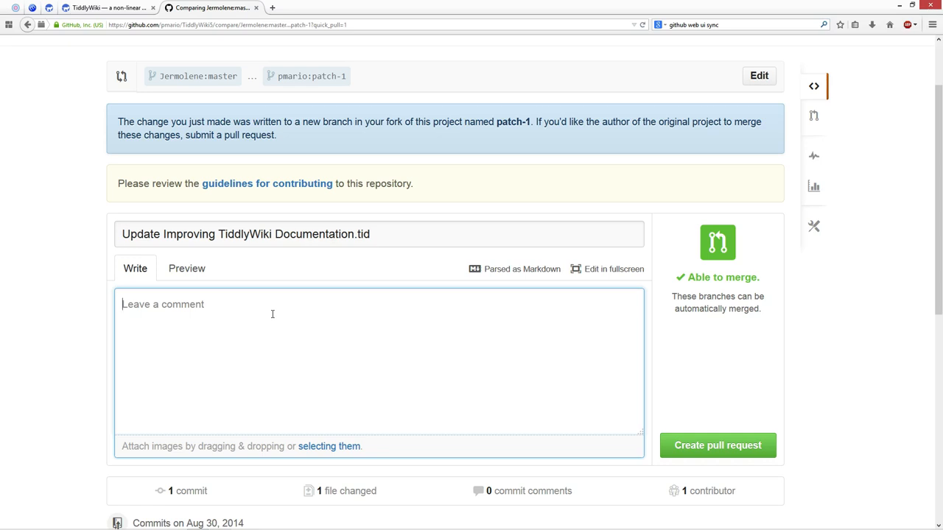
pyautogui.write('This is ju')
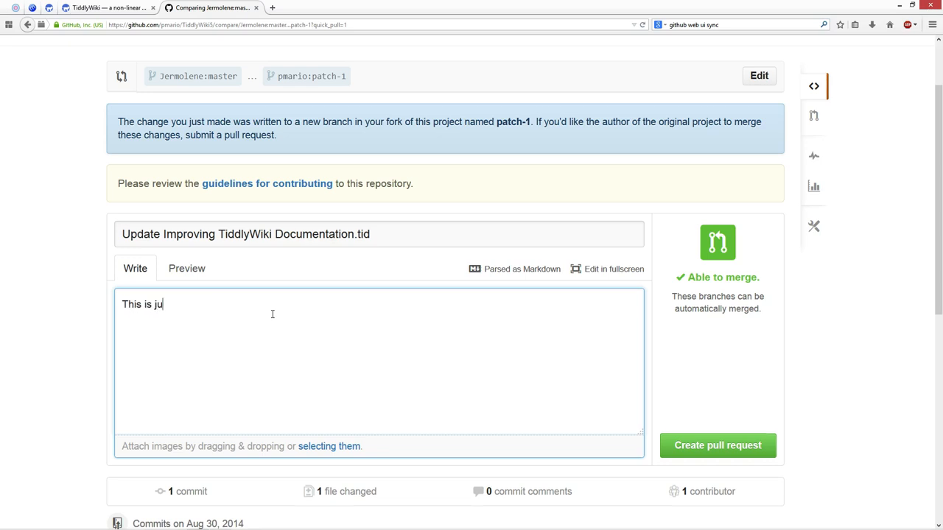
pyautogui.write('st a test')
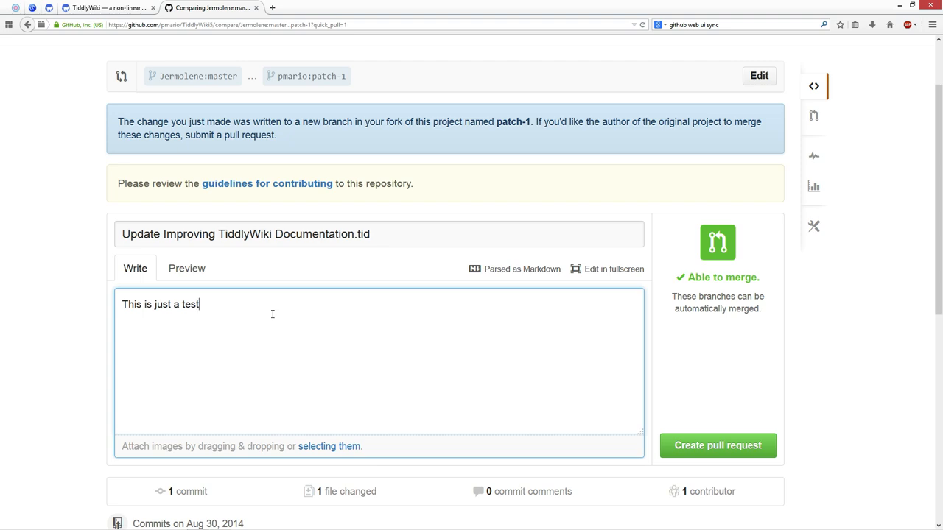
pyautogui.write(", so don't merge!")
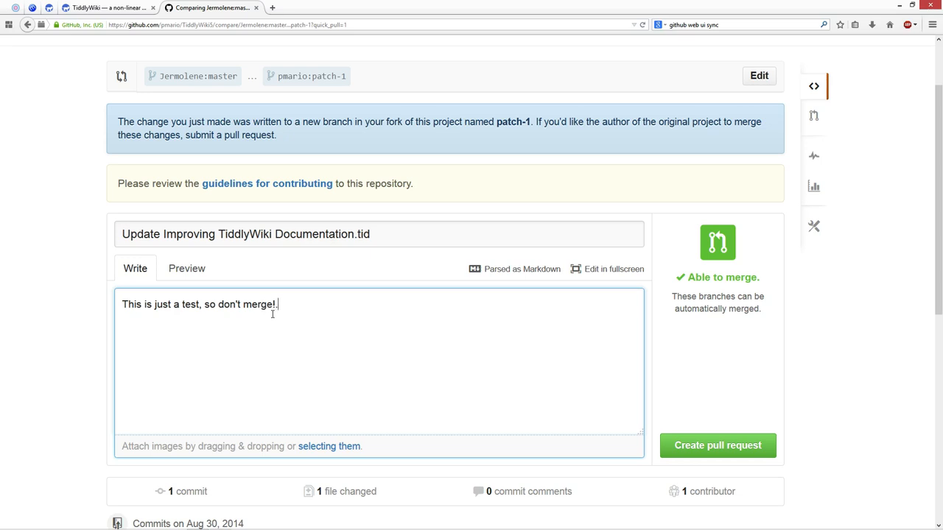
pyautogui.moveTo(239, 297)
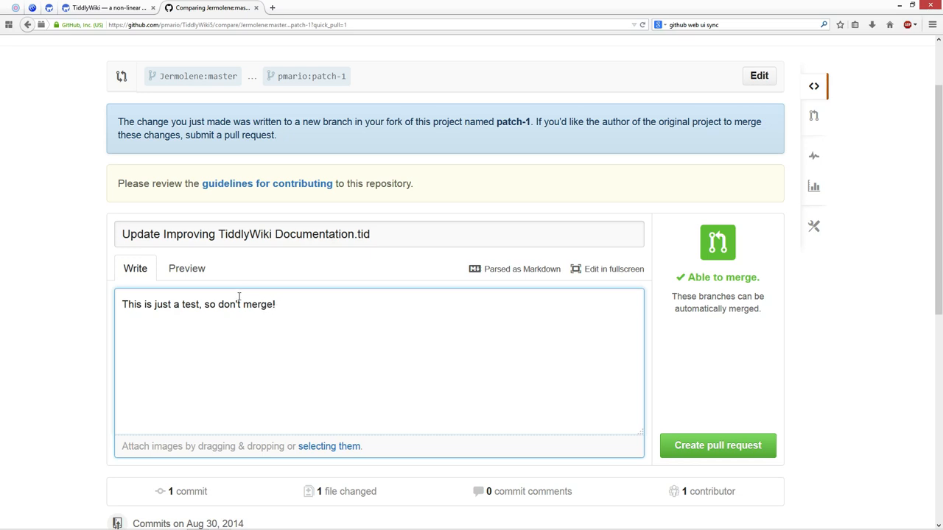
pyautogui.moveTo(436, 329)
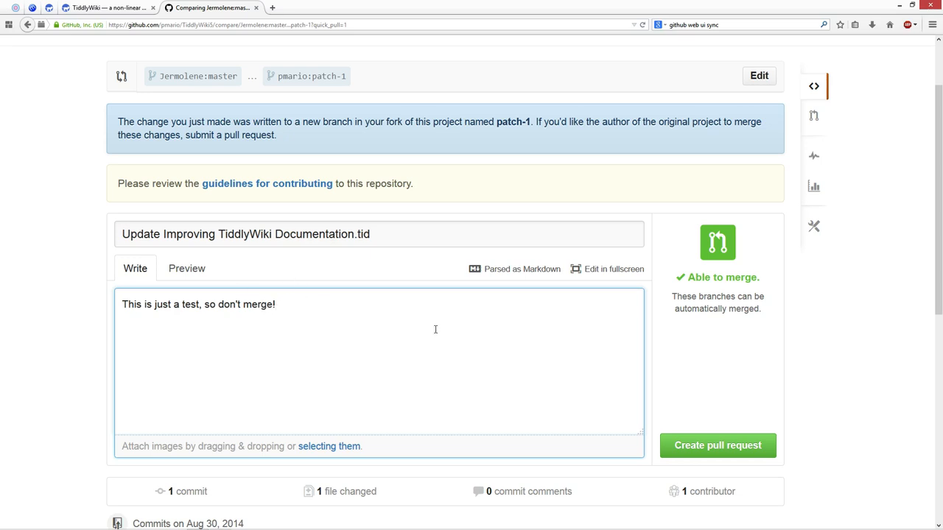
pyautogui.scroll(-3)
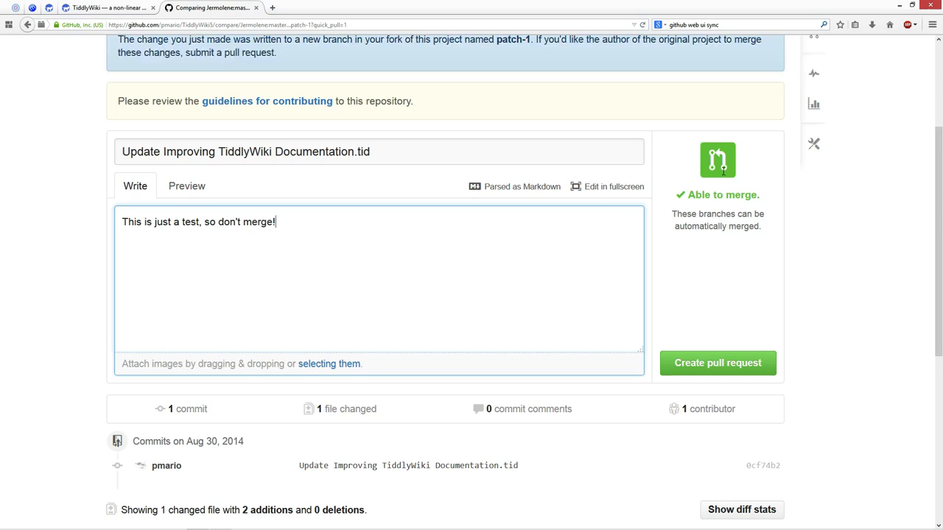
# Highlight the added line in the diff, then create the pull request.
pyautogui.scroll(-3)
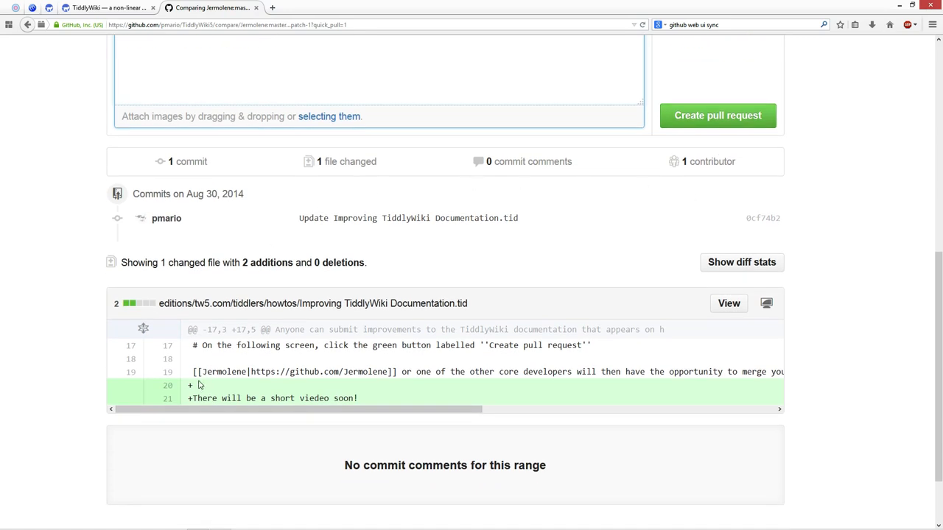
pyautogui.moveTo(188, 398); pyautogui.dragTo(210, 397)
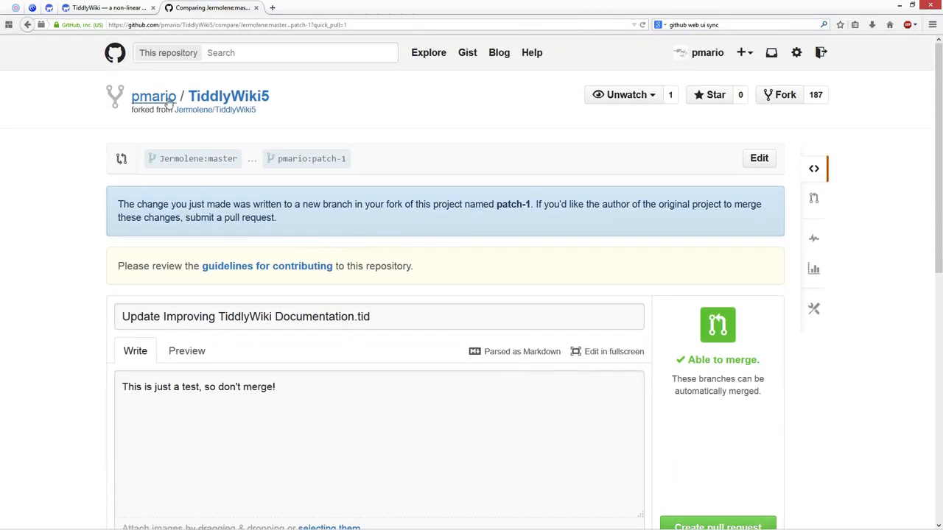
pyautogui.moveTo(266, 159)
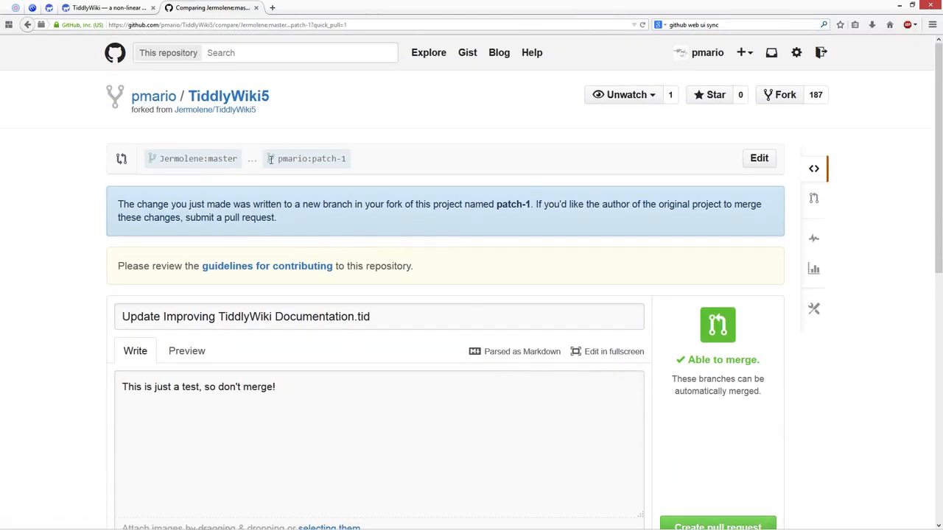
pyautogui.moveTo(346, 159)
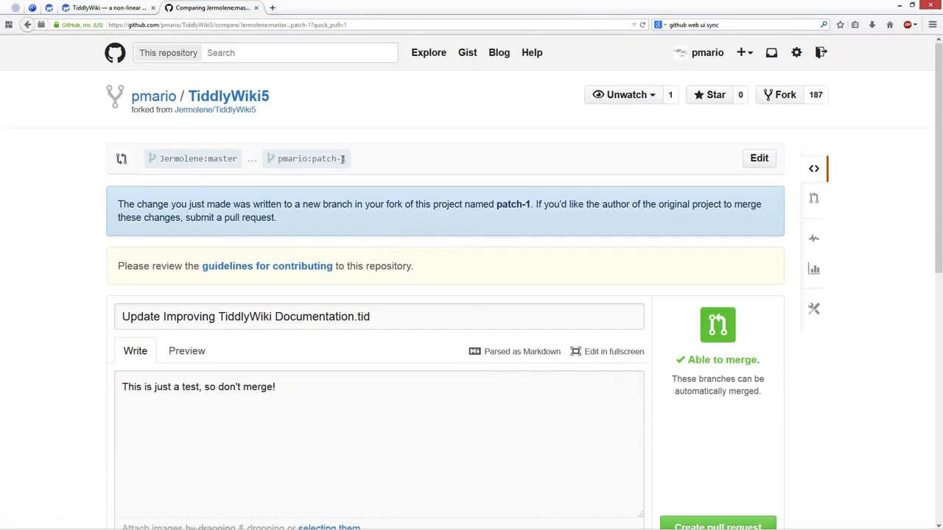
pyautogui.scroll(-3)
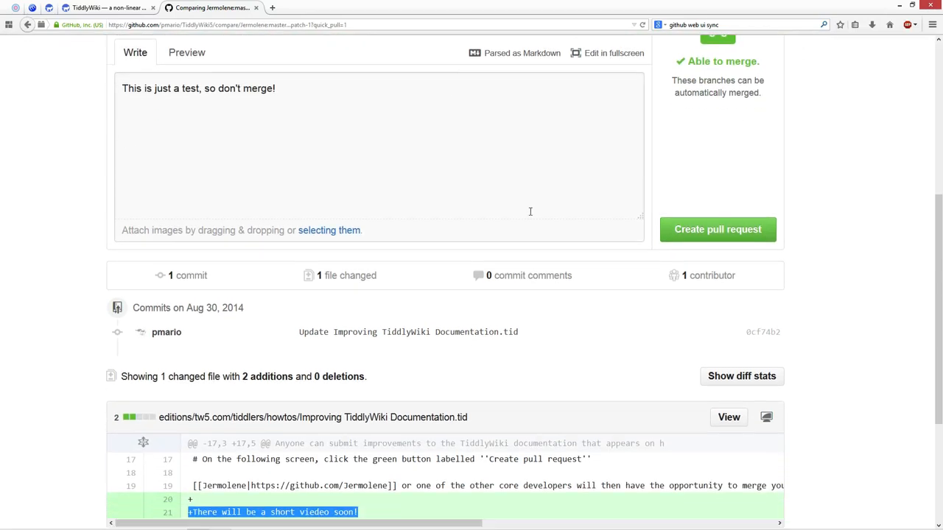
pyautogui.click(717, 229)
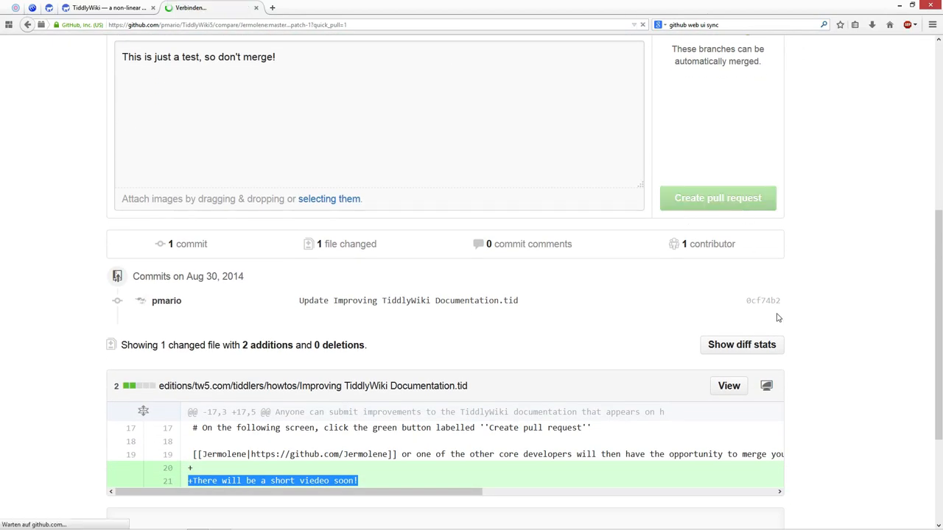
# Inspect pull request #772, highlighting its test comment and browsing the changes.
pyautogui.click(716, 197)
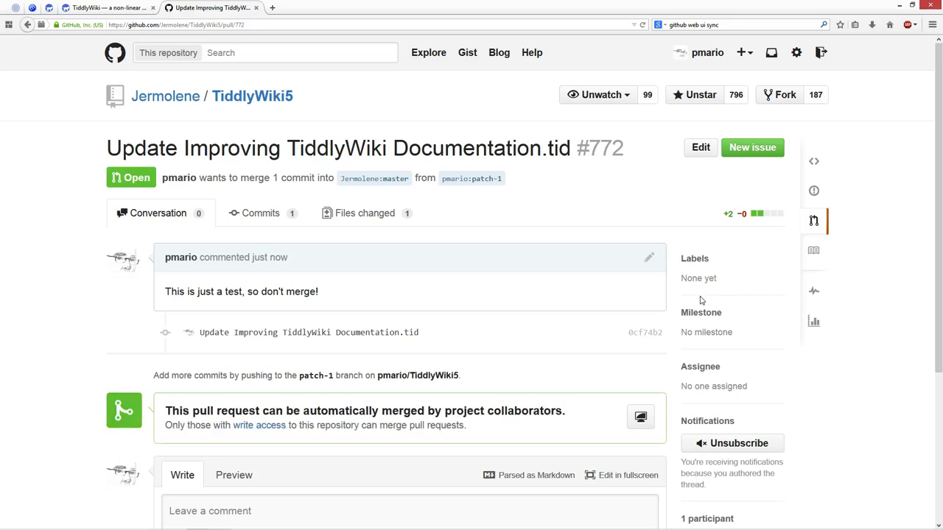
pyautogui.moveTo(312, 95)
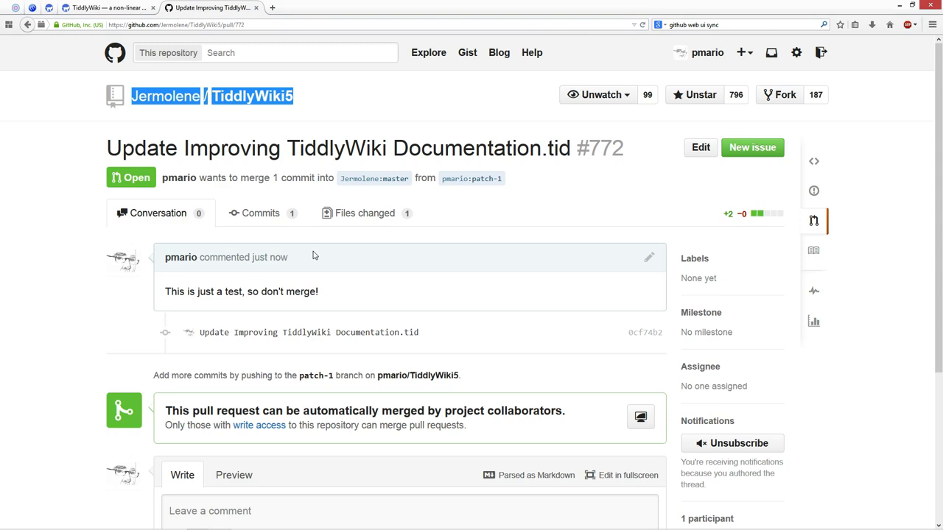
pyautogui.moveTo(342, 255)
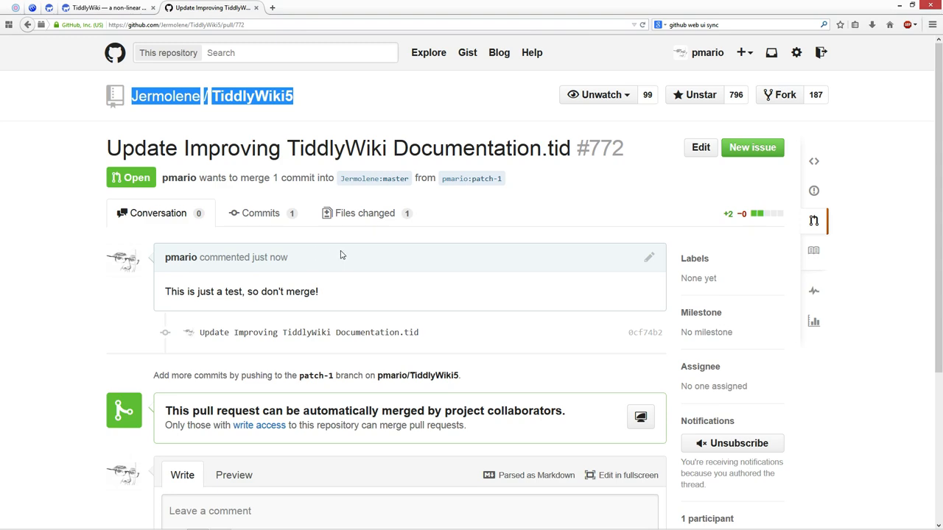
pyautogui.moveTo(228, 288)
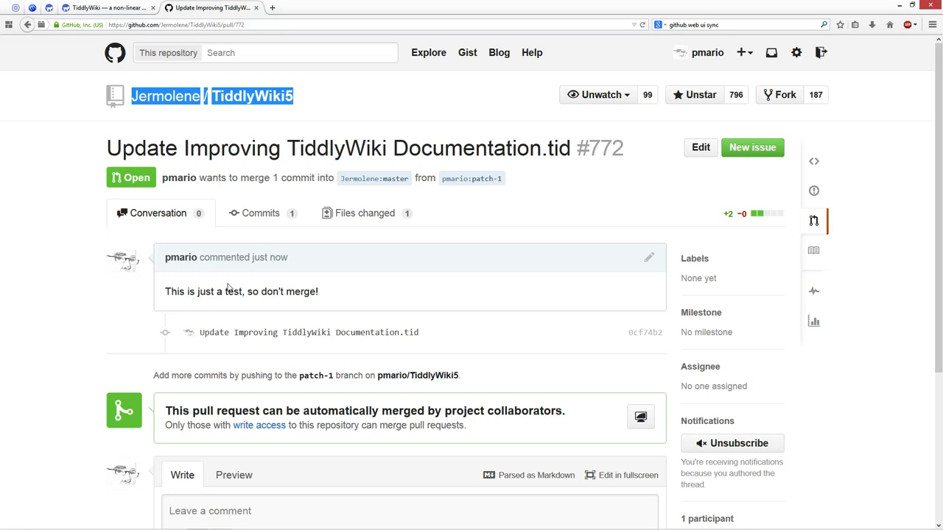
pyautogui.moveTo(177, 291); pyautogui.dragTo(294, 291)
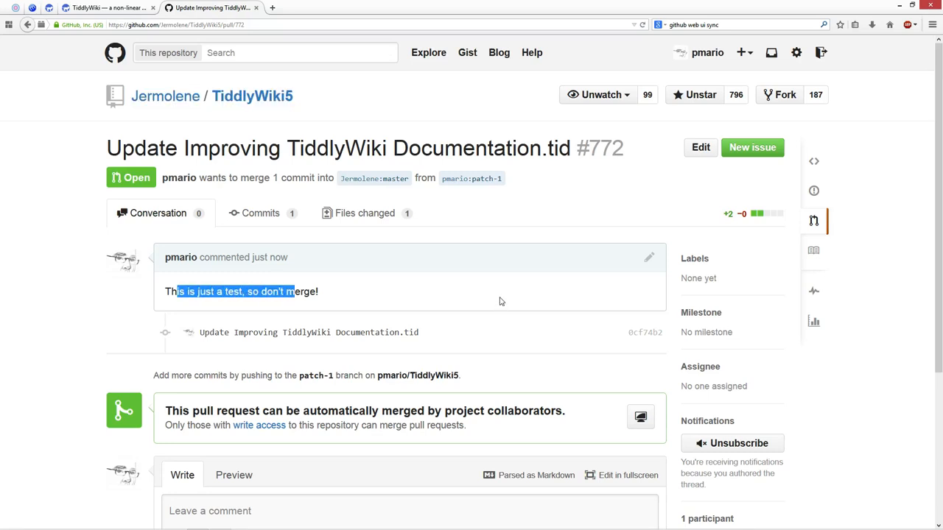
pyautogui.scroll(-3)
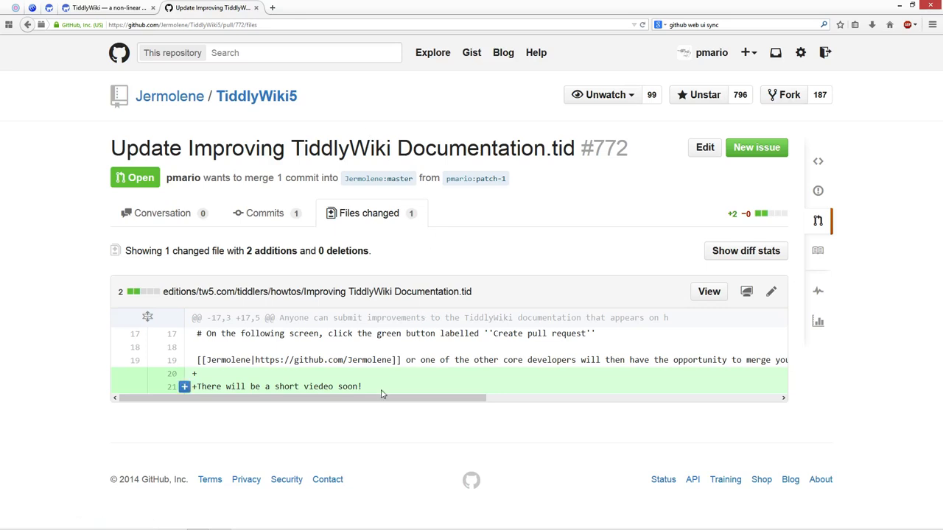
pyautogui.moveTo(379, 388)
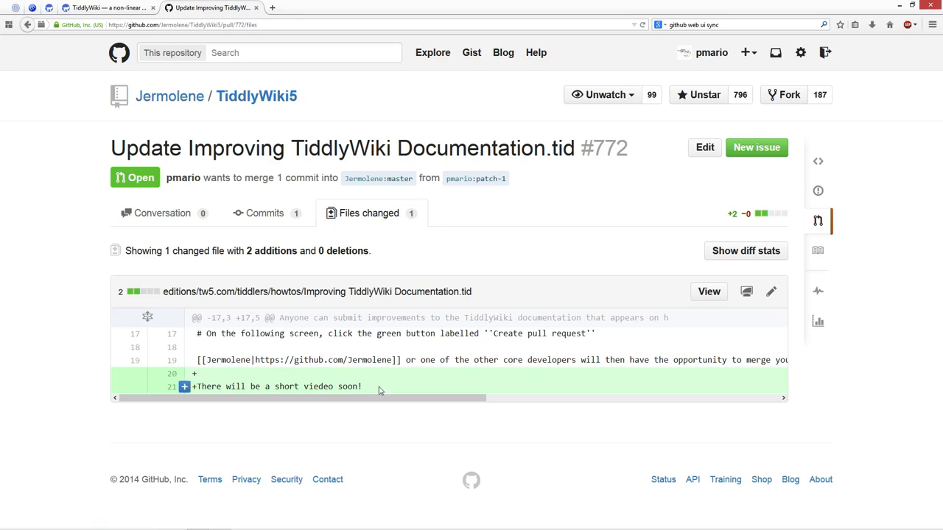
pyautogui.click(264, 213)
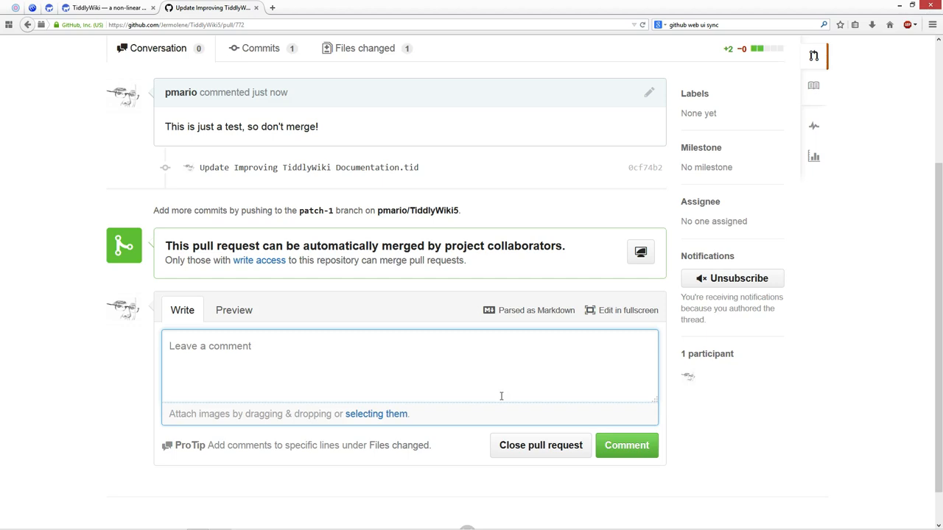
pyautogui.moveTo(459, 381)
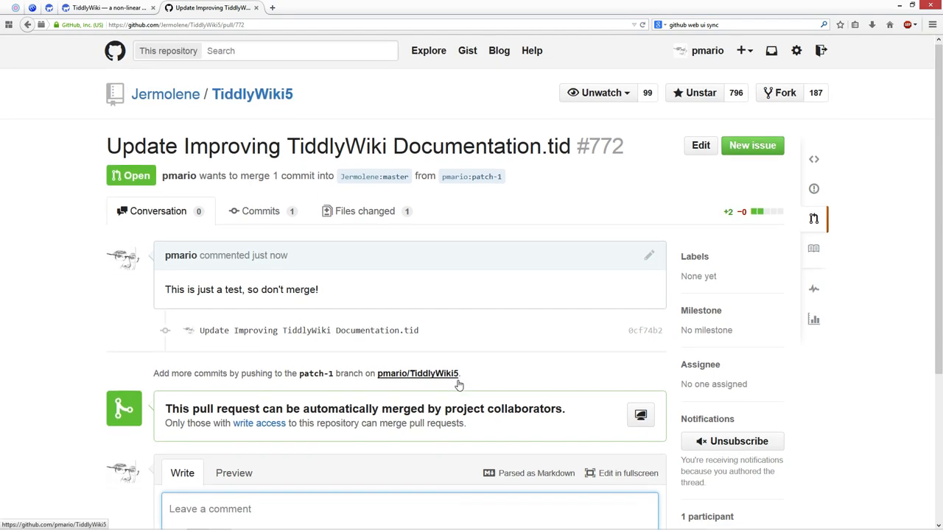
pyautogui.click(364, 211)
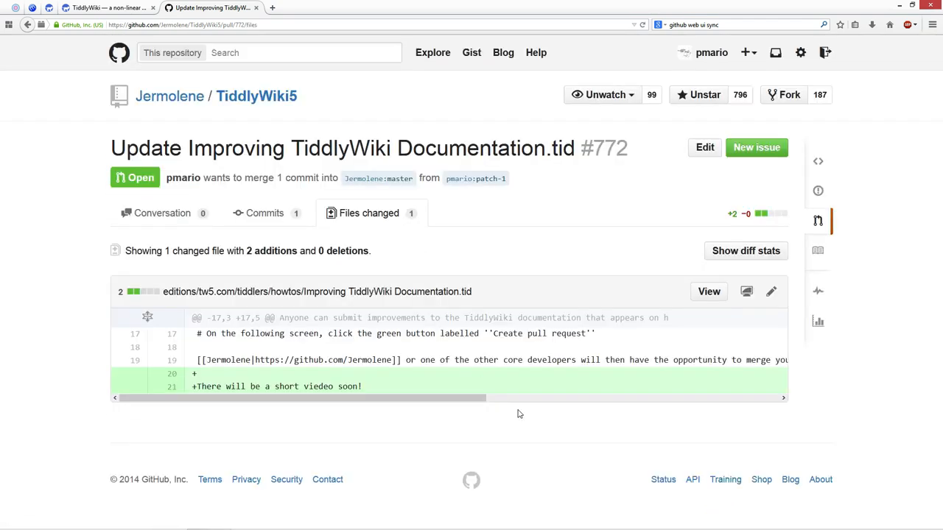
pyautogui.doubleClick(312, 387)
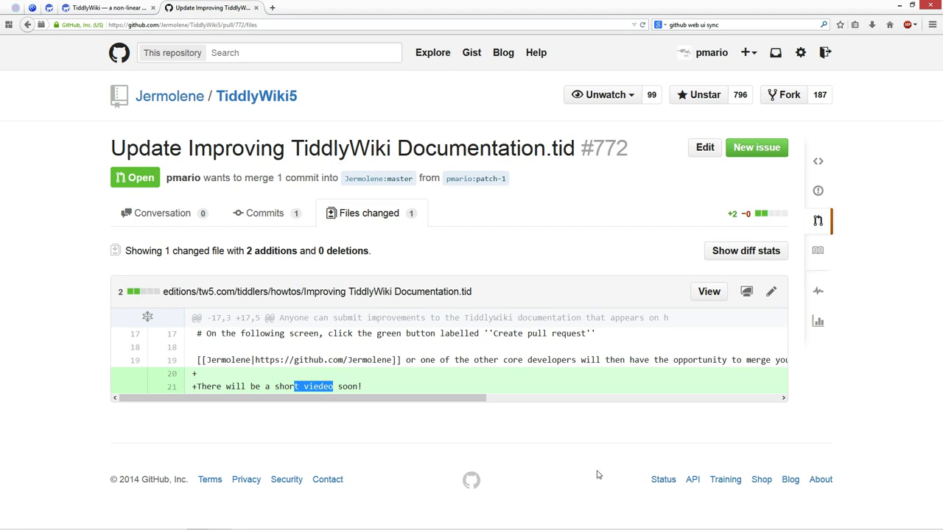
pyautogui.moveTo(592, 317)
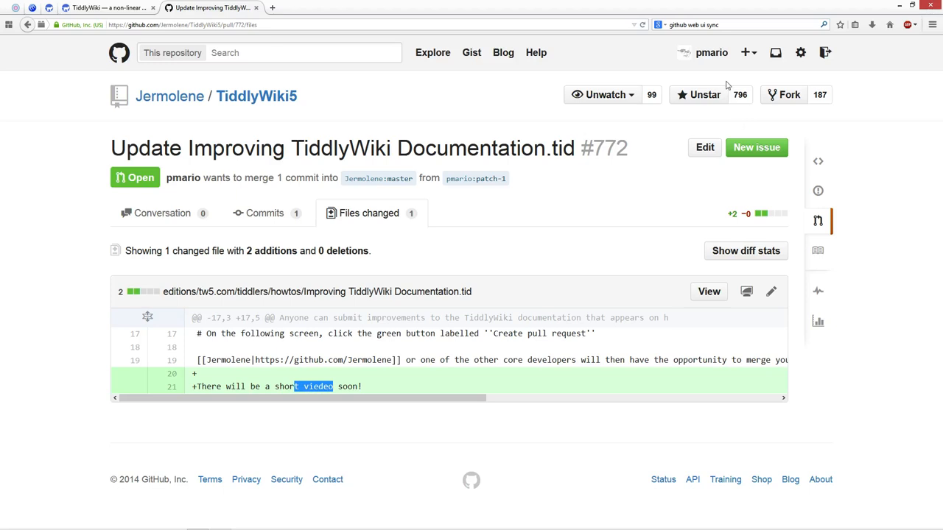
pyautogui.click(711, 52)
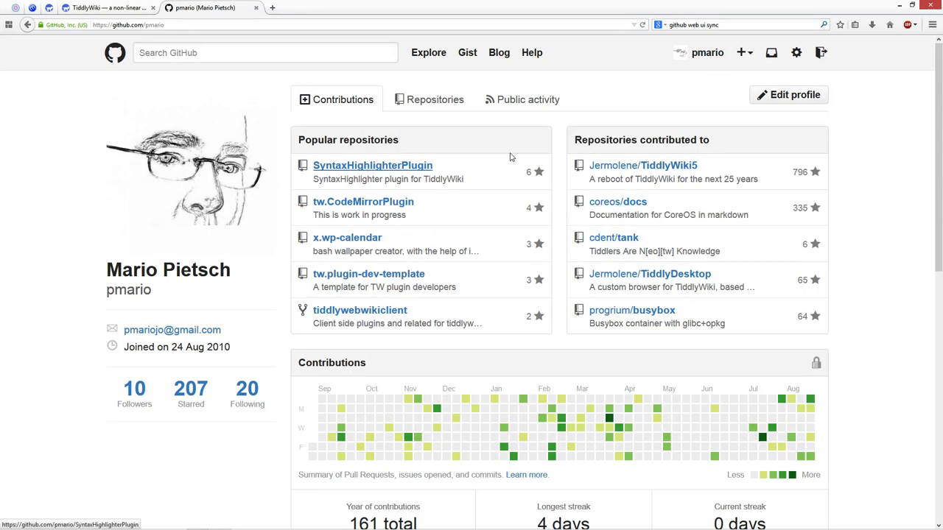
# Open Improving TiddlyWiki Documentation.tid from the fork's editions/tw5.com/tiddlers/howtos folder.
pyautogui.click(436, 99)
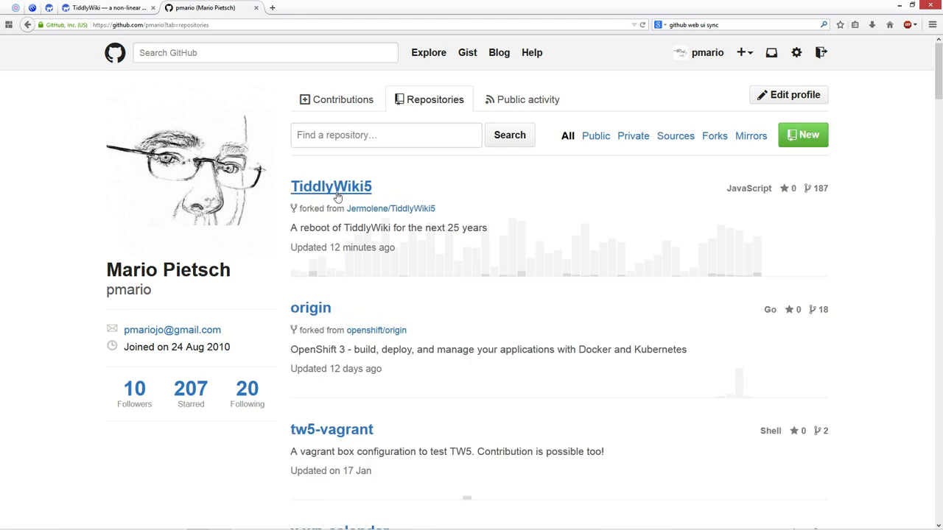
pyautogui.click(330, 186)
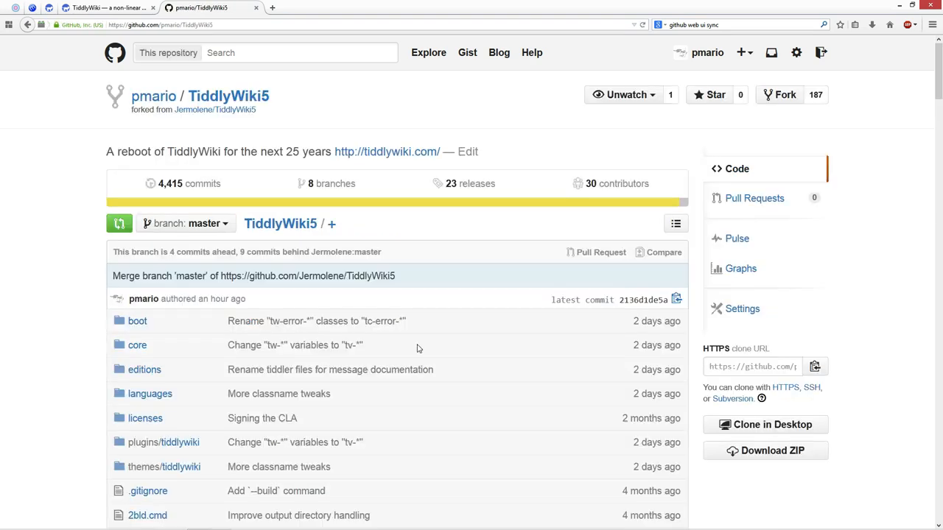
pyautogui.click(144, 369)
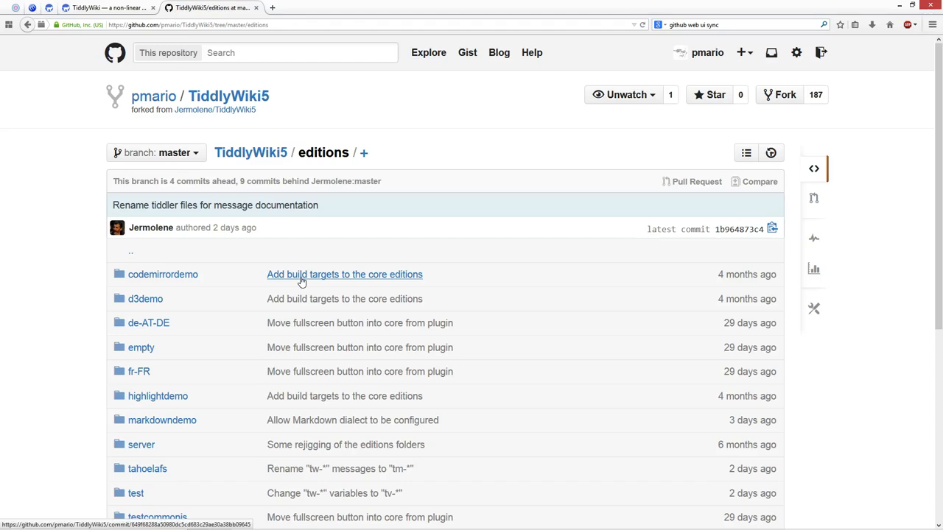
pyautogui.scroll(-3)
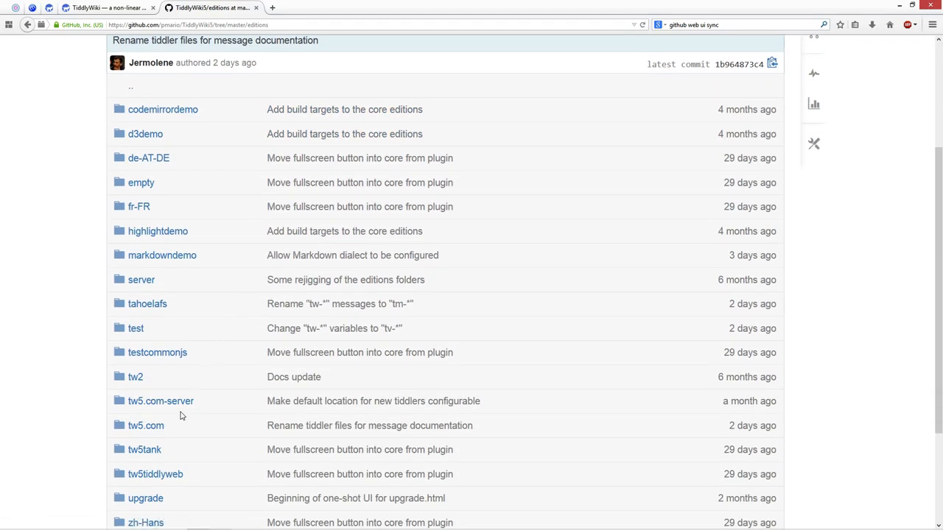
pyautogui.click(145, 426)
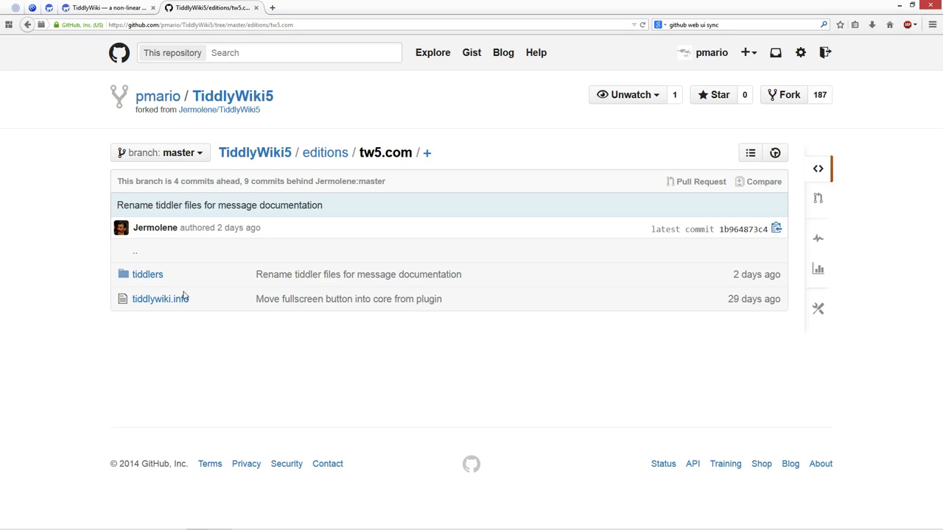
pyautogui.click(148, 274)
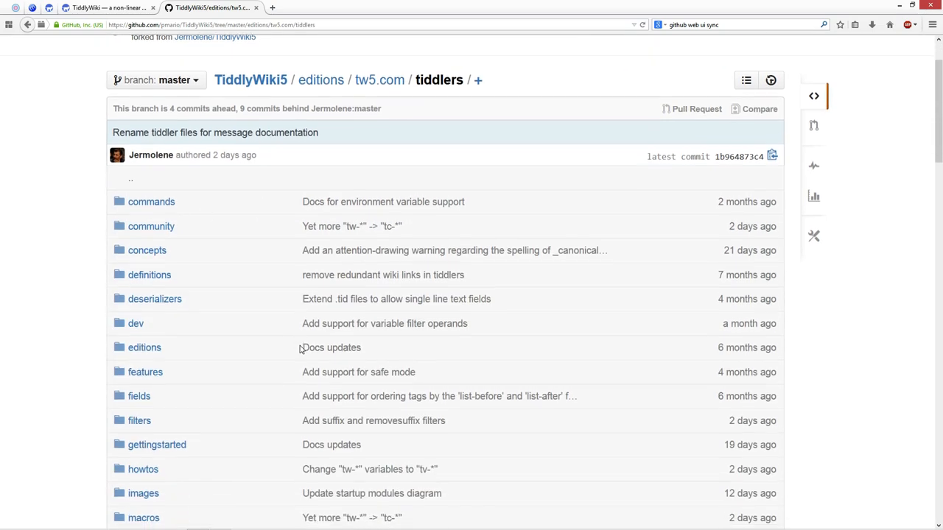
pyautogui.scroll(-3)
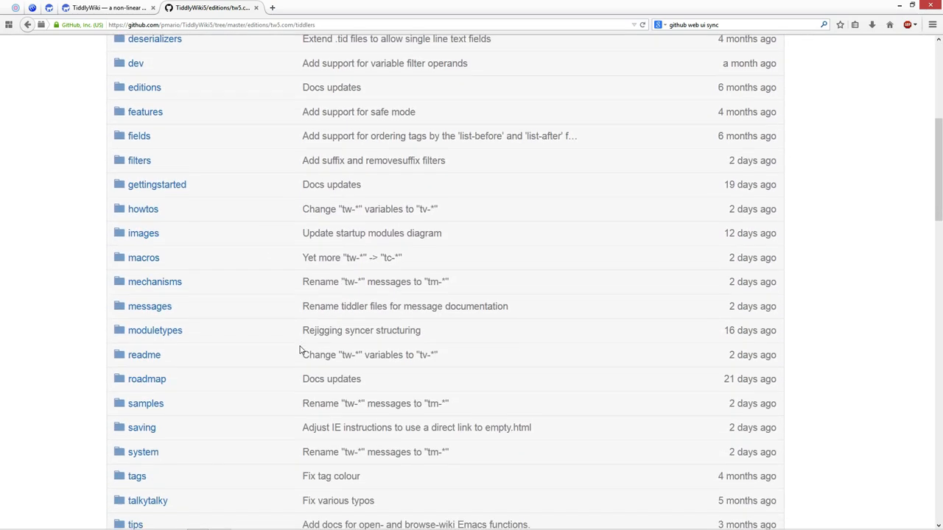
pyautogui.scroll(-3)
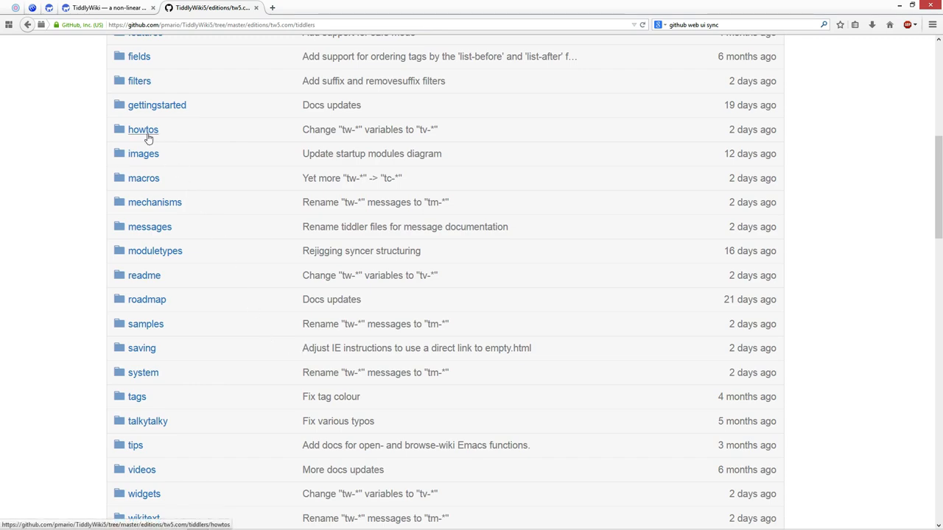
pyautogui.click(143, 128)
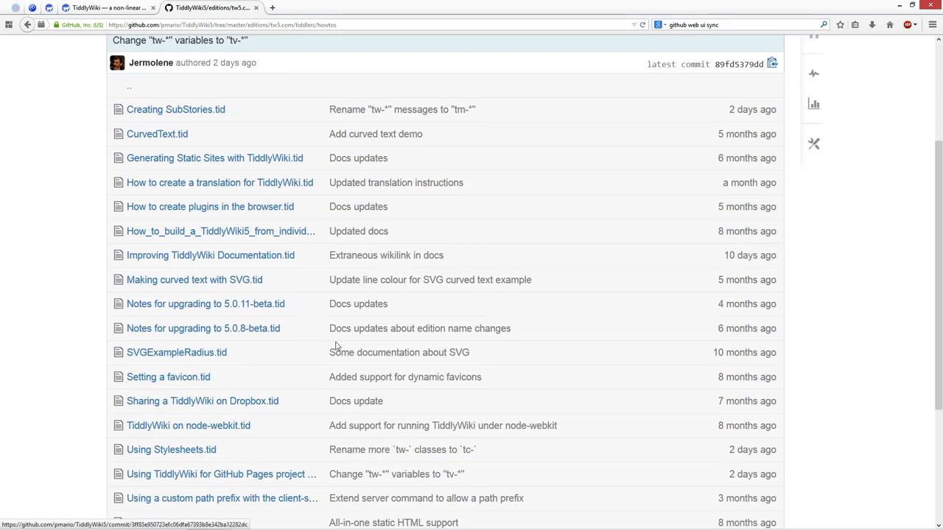
pyautogui.click(211, 255)
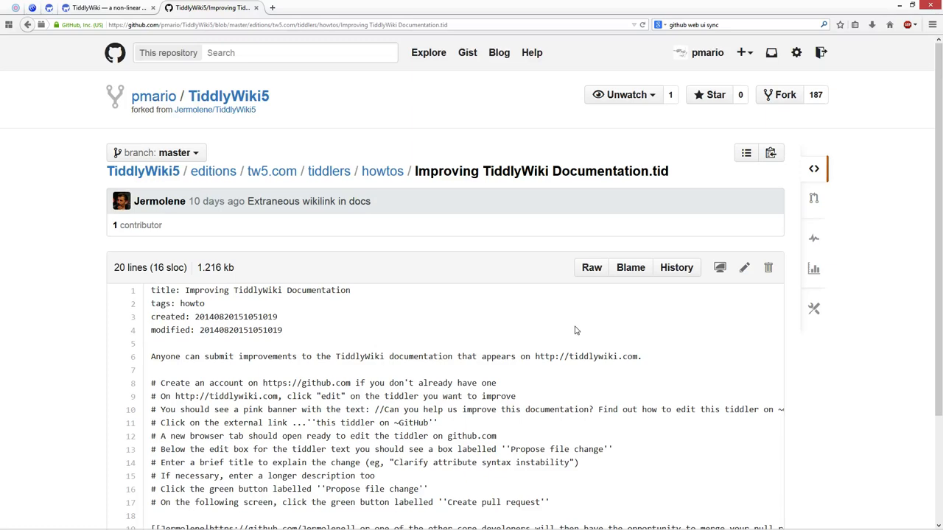
# Switch the file view to the patch-1 branch and select the misspelled video line.
pyautogui.scroll(-3)
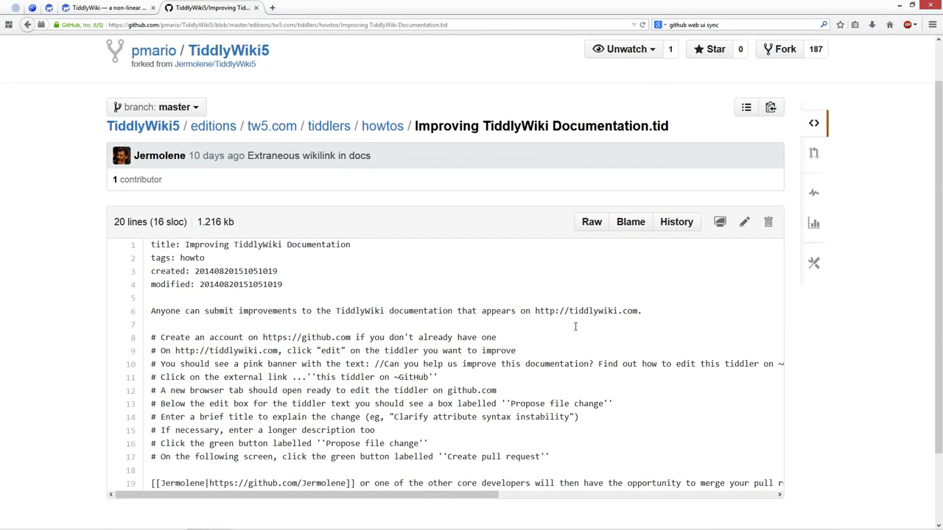
pyautogui.moveTo(173, 118)
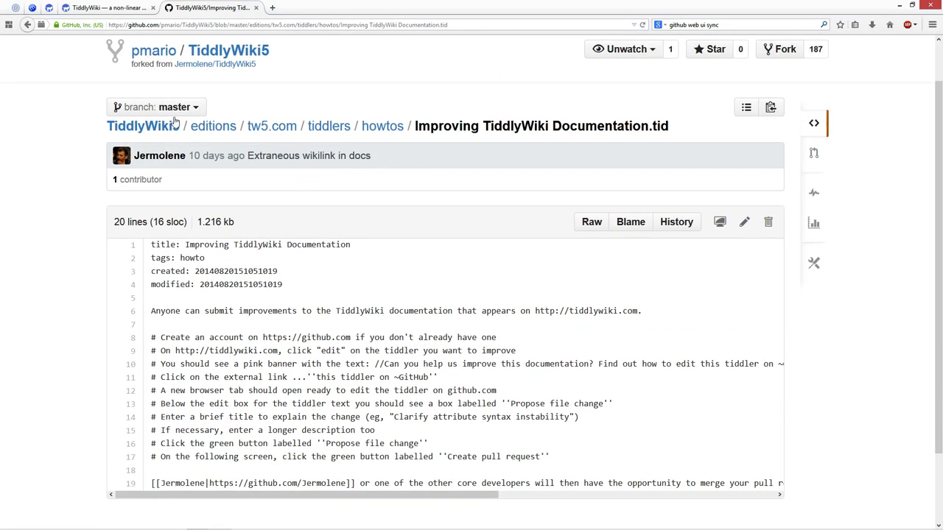
pyautogui.click(155, 106)
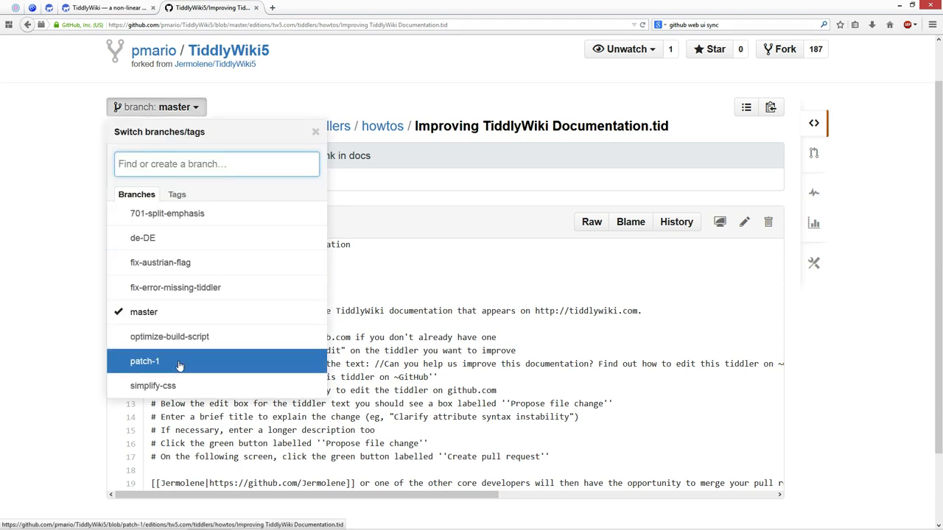
pyautogui.click(145, 361)
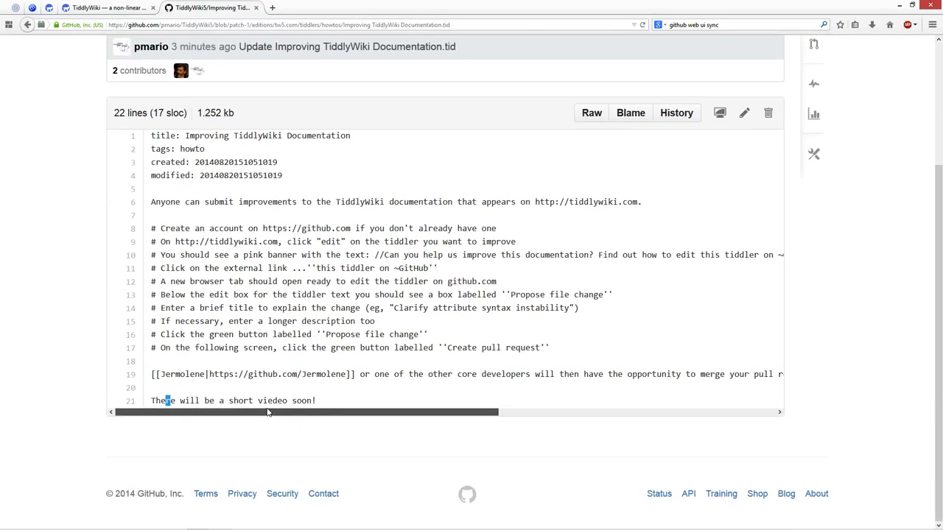
pyautogui.tripleClick(232, 400)
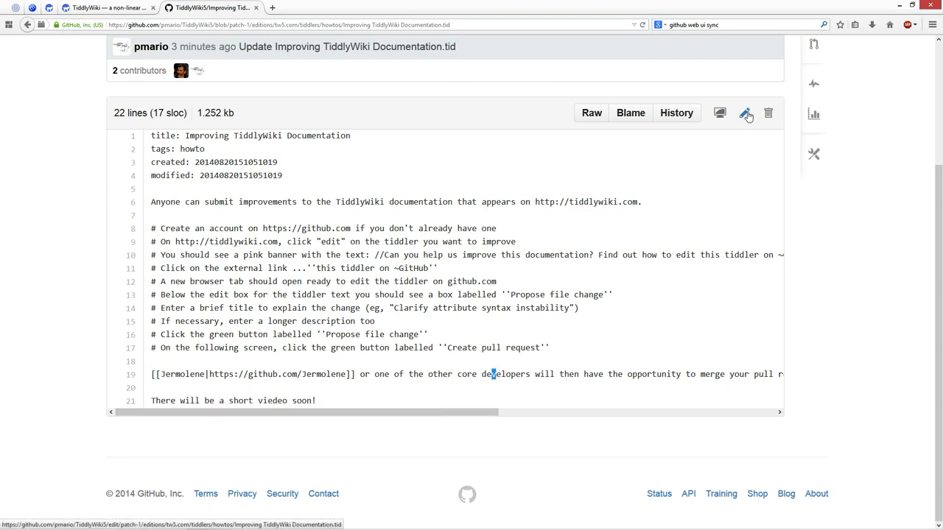
# Edit line 21 to change 'viedeo' to 'video' and commit the fix to patch-1.
pyautogui.click(746, 113)
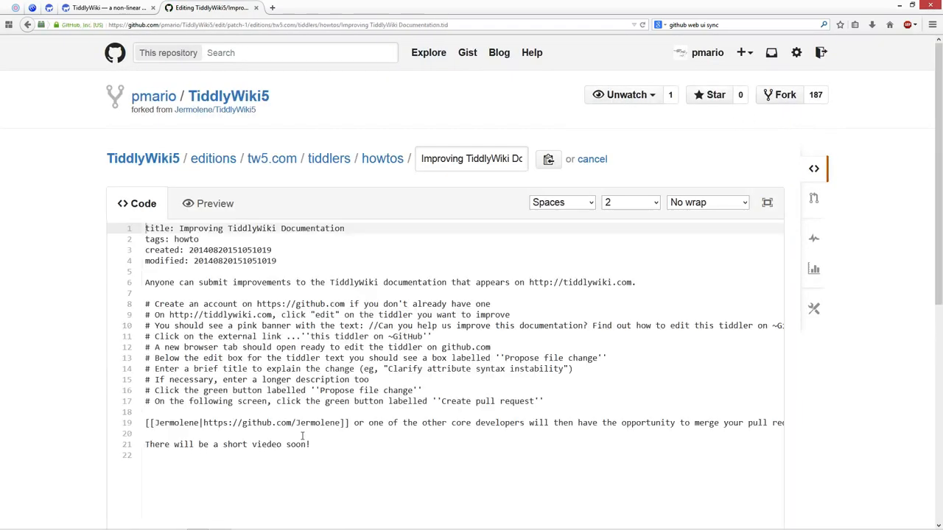
pyautogui.click(267, 444)
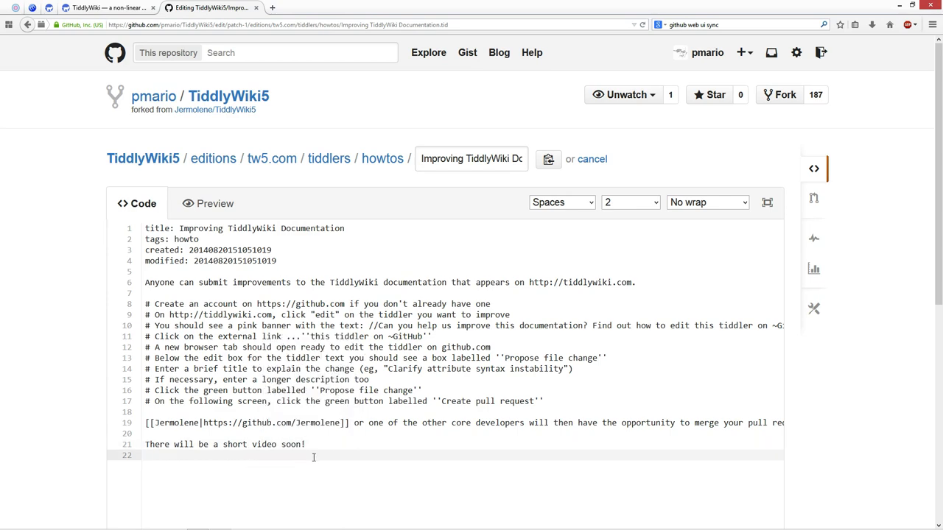
pyautogui.scroll(-3)
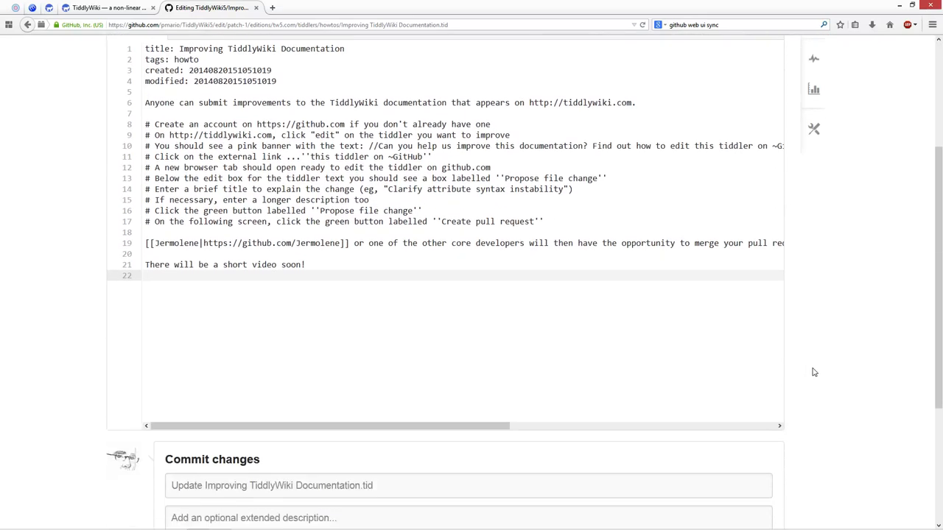
pyautogui.scroll(-3)
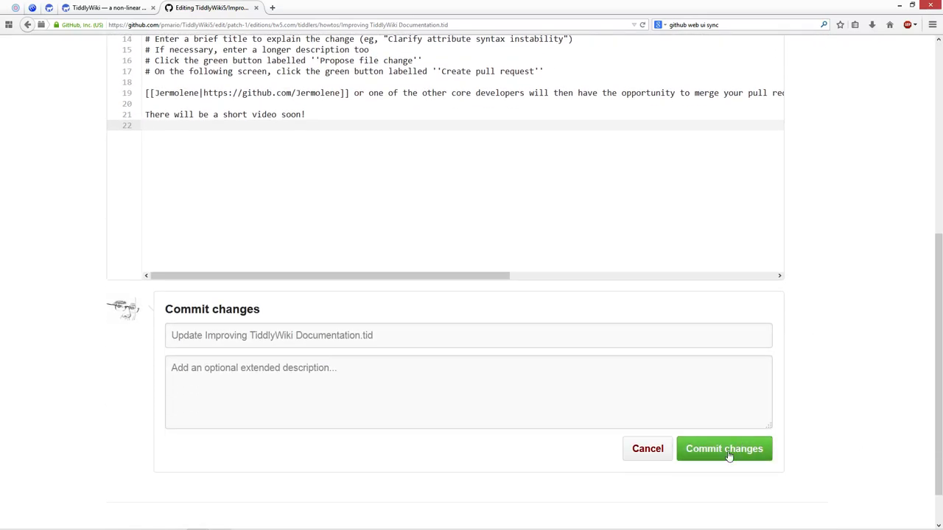
pyautogui.click(724, 449)
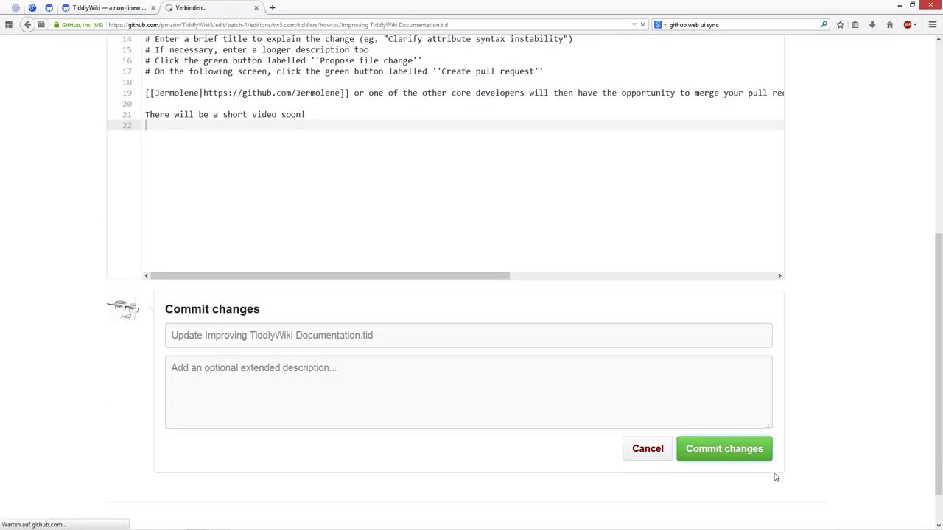
pyautogui.click(724, 448)
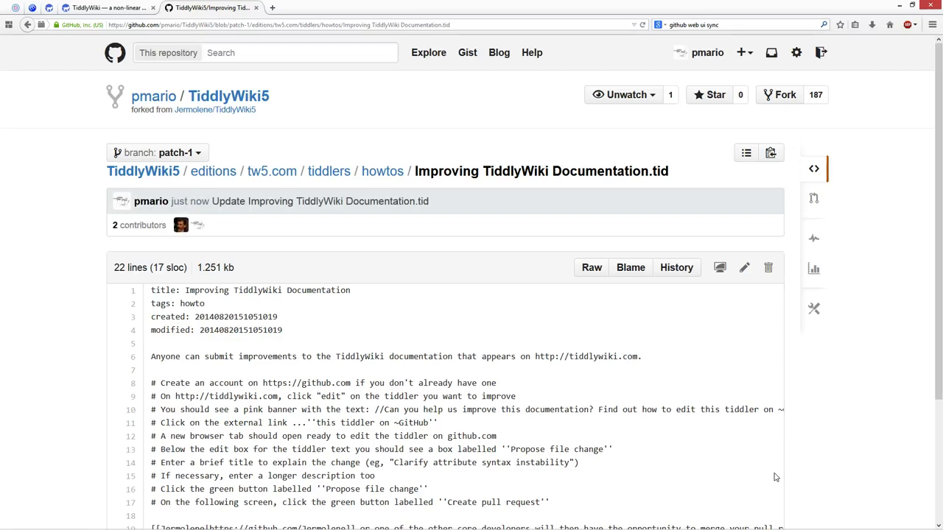
pyautogui.scroll(-3)
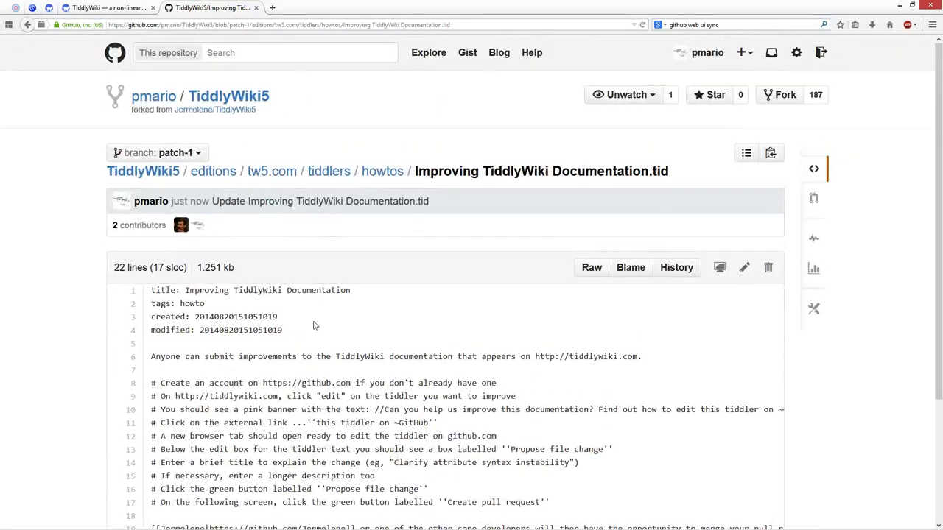
pyautogui.moveTo(194, 111)
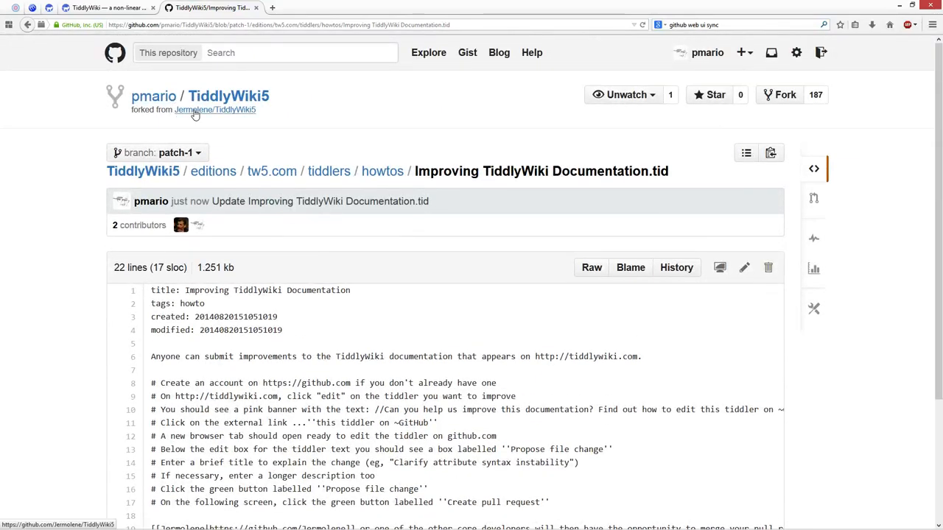
# Show Jermolene/TiddlyWiki5's pull requests filtered to author pmario.
pyautogui.click(214, 109)
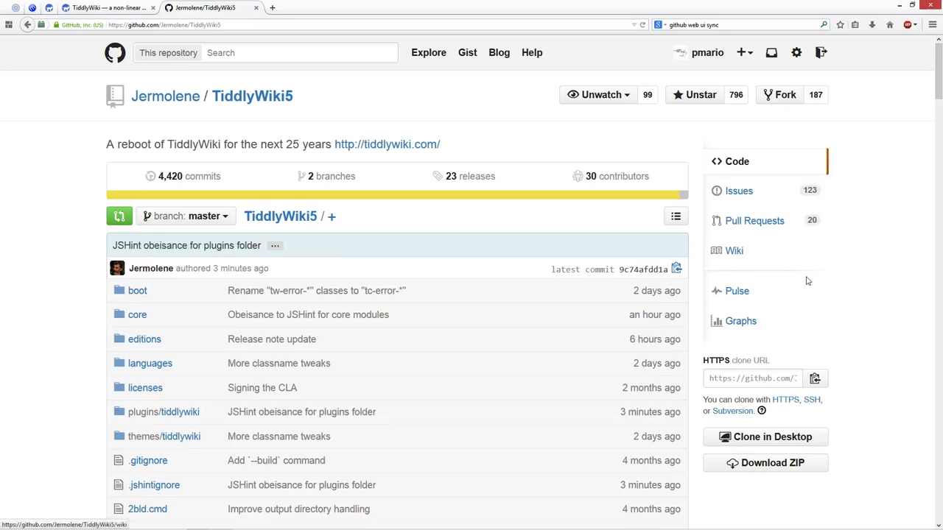
pyautogui.moveTo(728, 181)
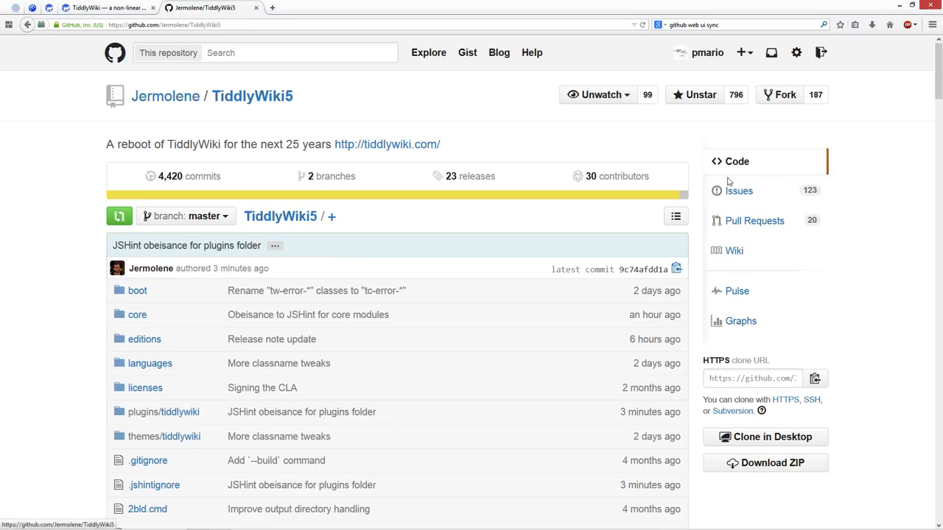
pyautogui.moveTo(760, 221)
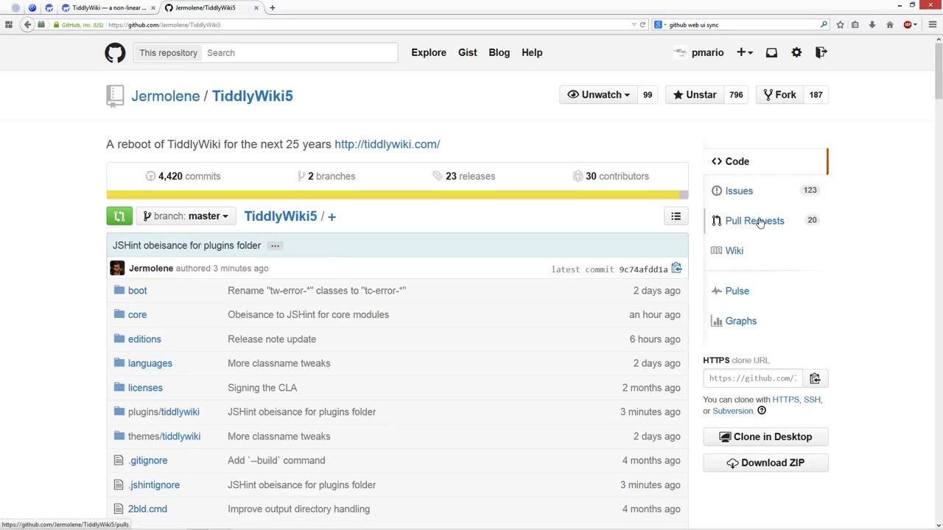
pyautogui.click(754, 221)
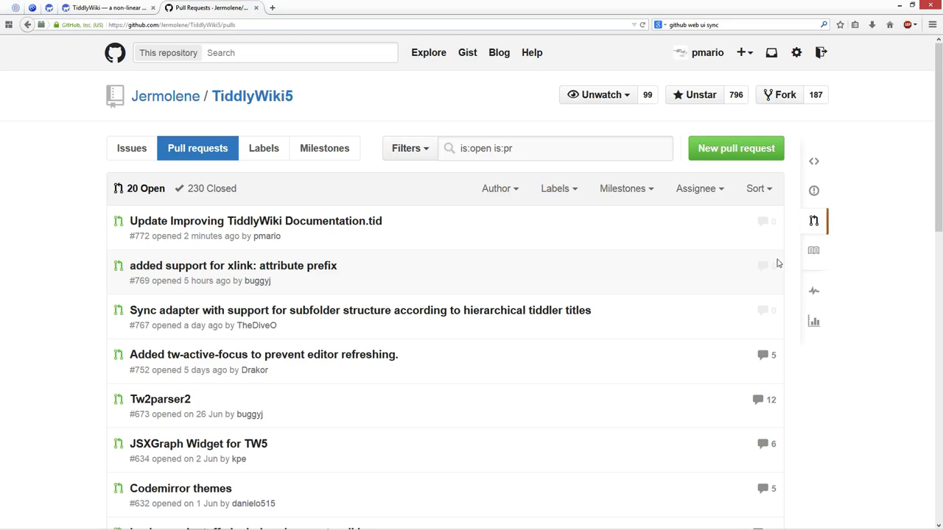
pyautogui.moveTo(133, 160)
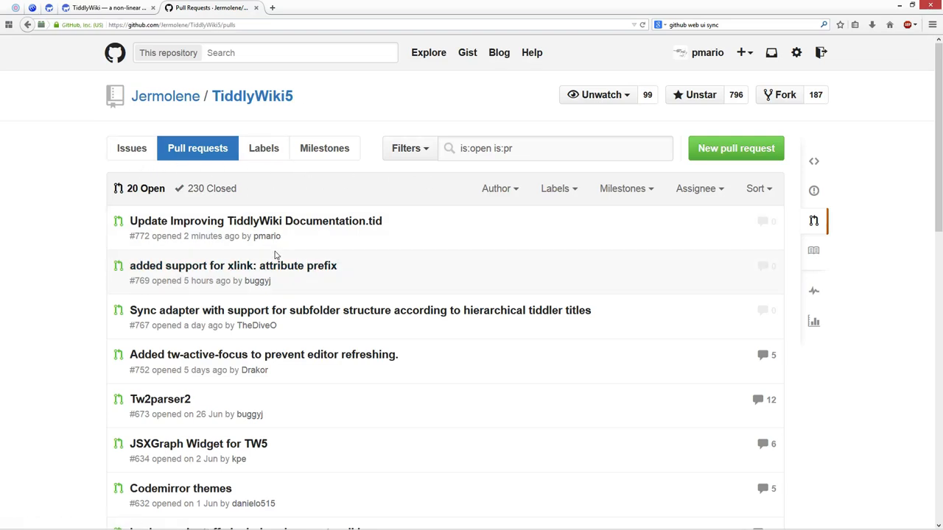
pyautogui.moveTo(179, 223)
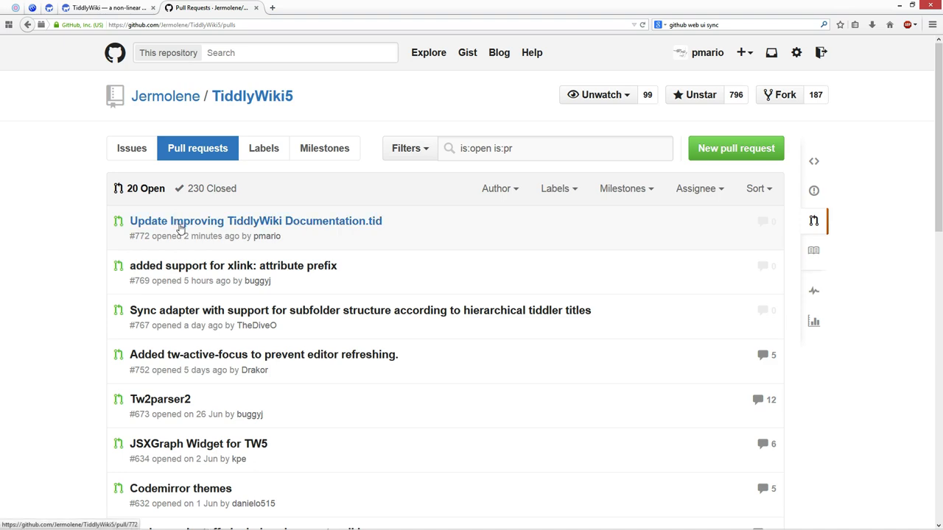
pyautogui.click(496, 189)
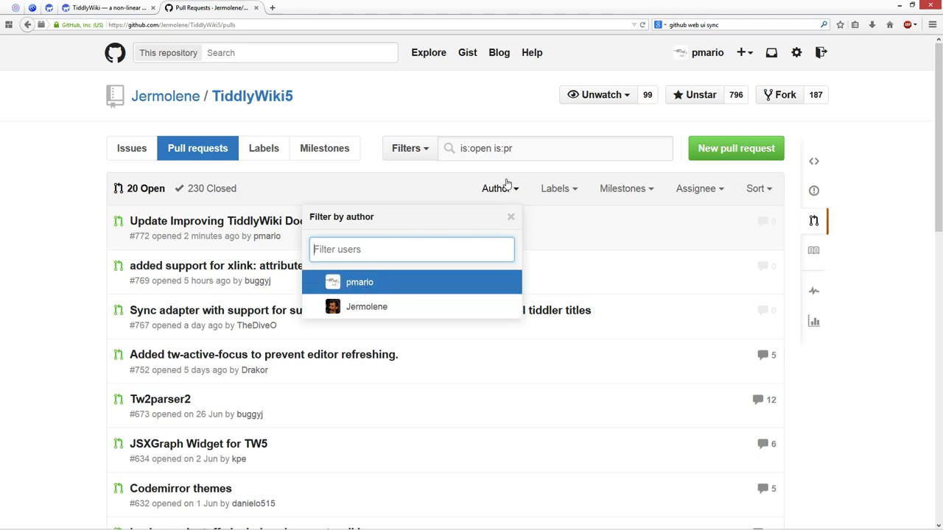
pyautogui.click(360, 282)
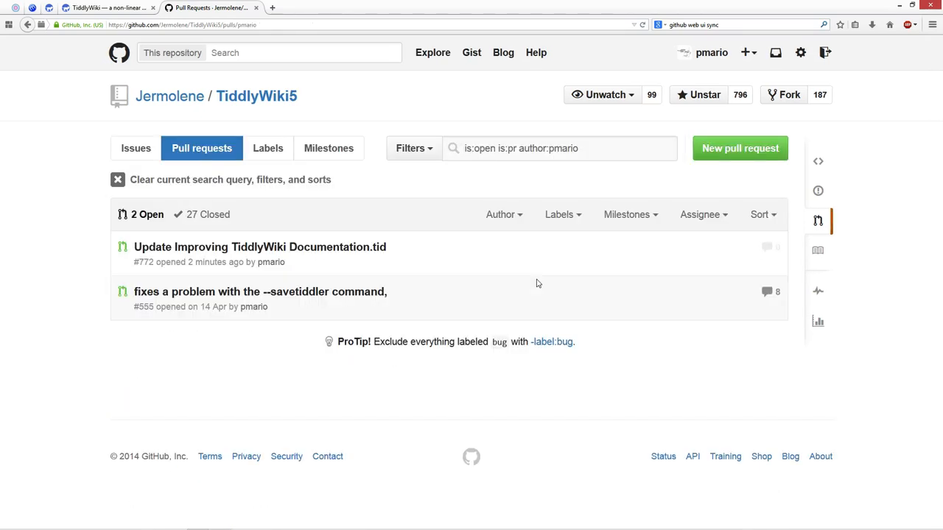
pyautogui.moveTo(235, 251)
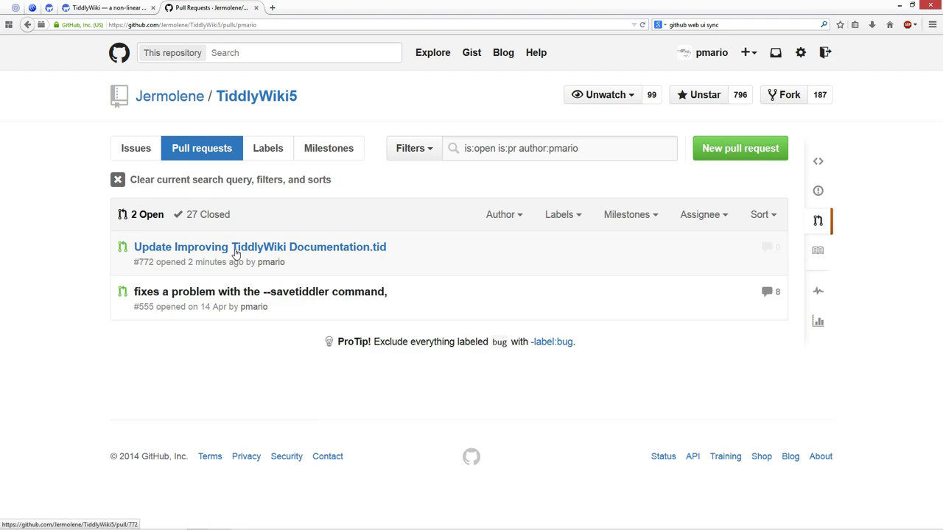
pyautogui.moveTo(196, 251)
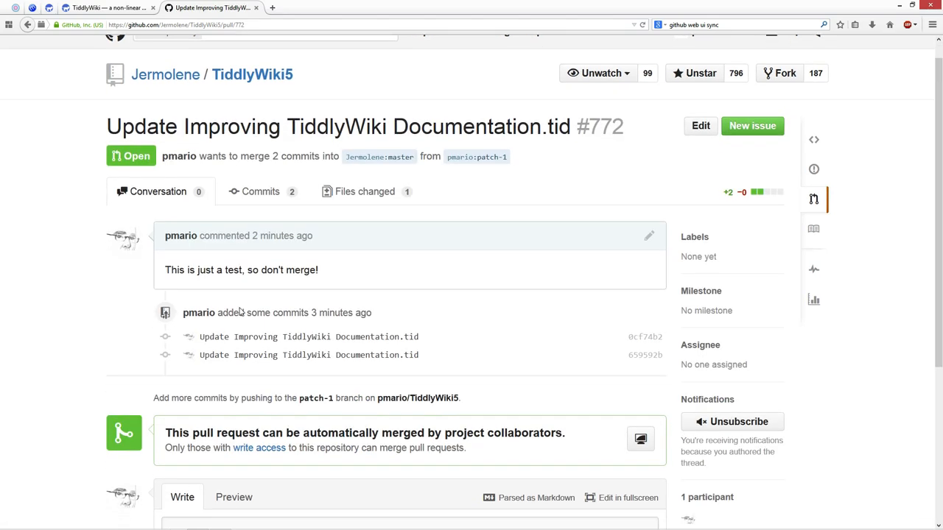
pyautogui.scroll(-3)
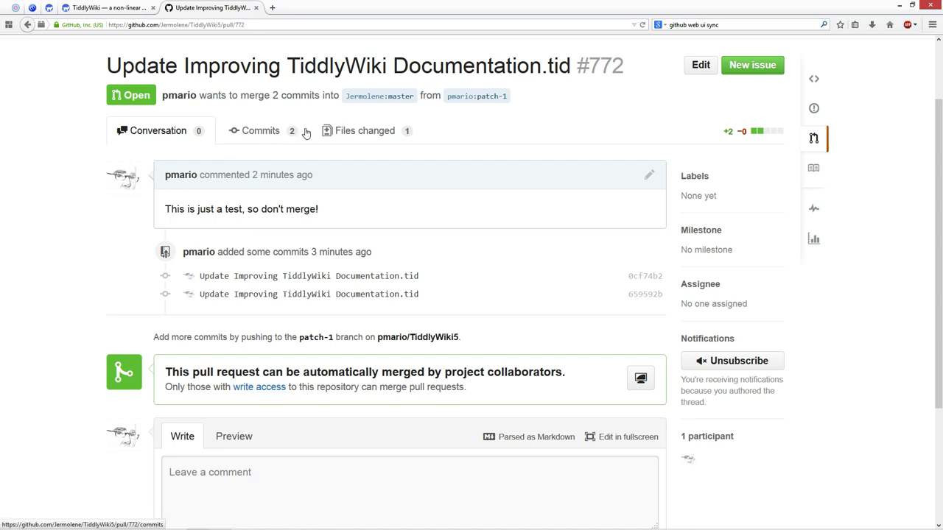
pyautogui.scroll(-3)
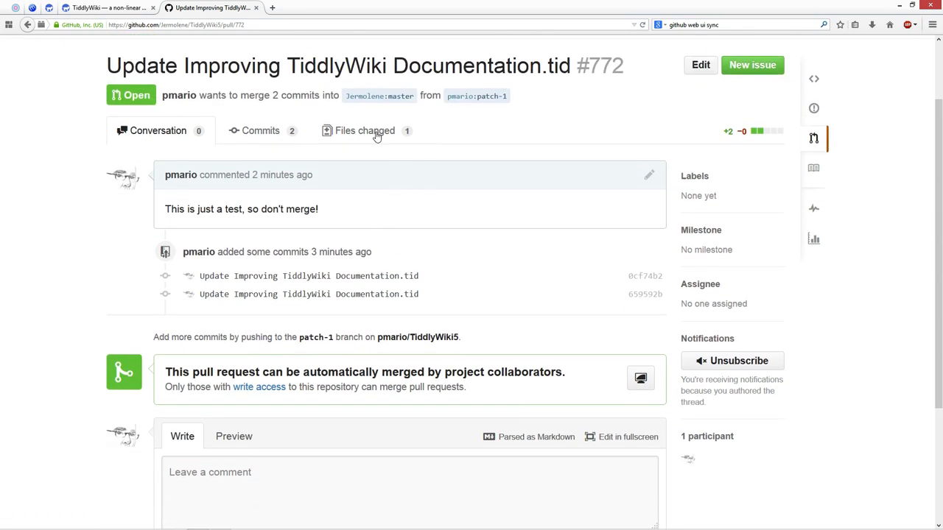
pyautogui.click(364, 131)
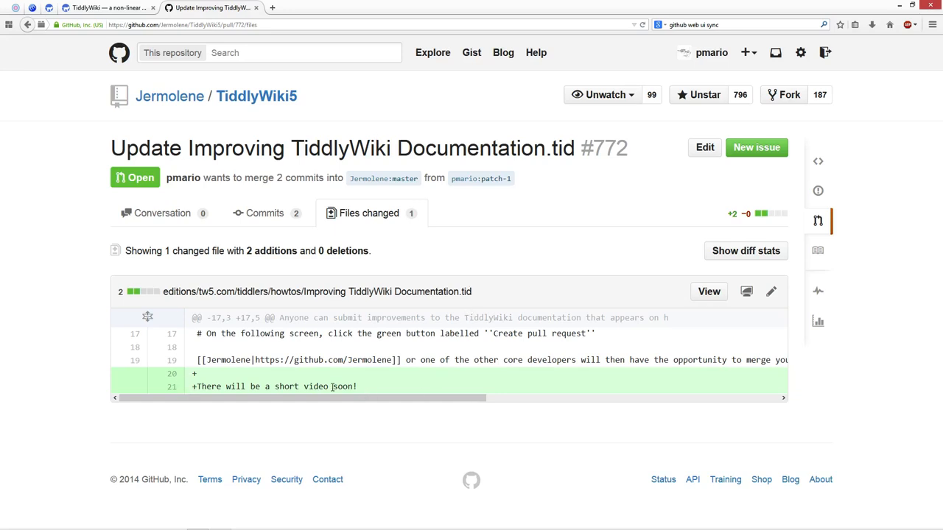
pyautogui.doubleClick(314, 387)
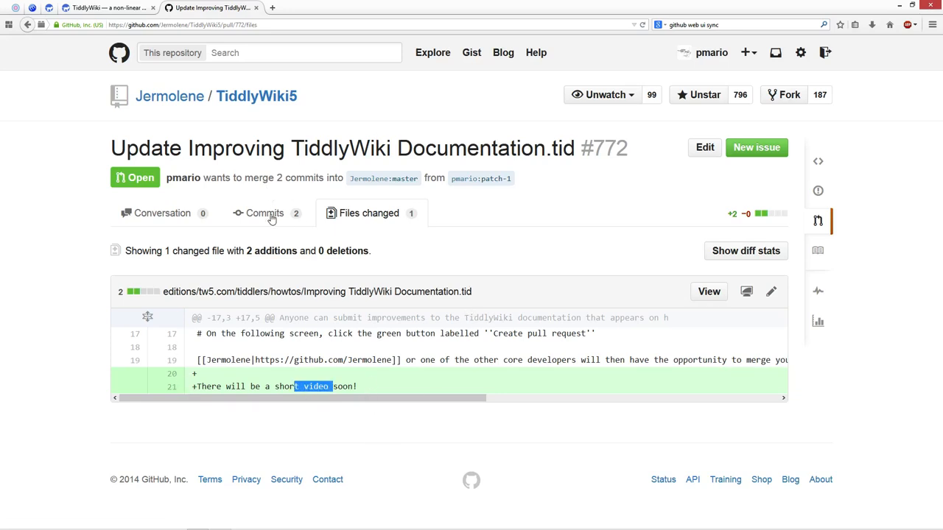
pyautogui.moveTo(271, 213)
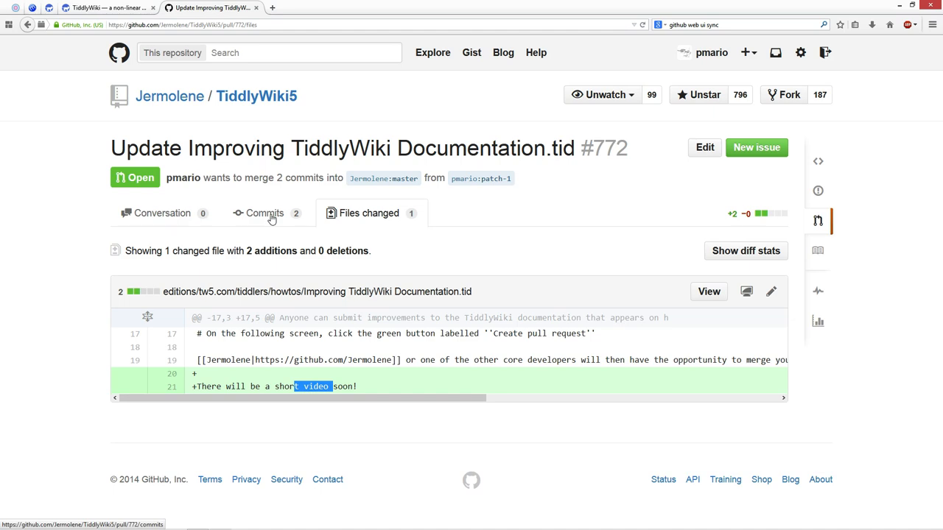
pyautogui.click(264, 213)
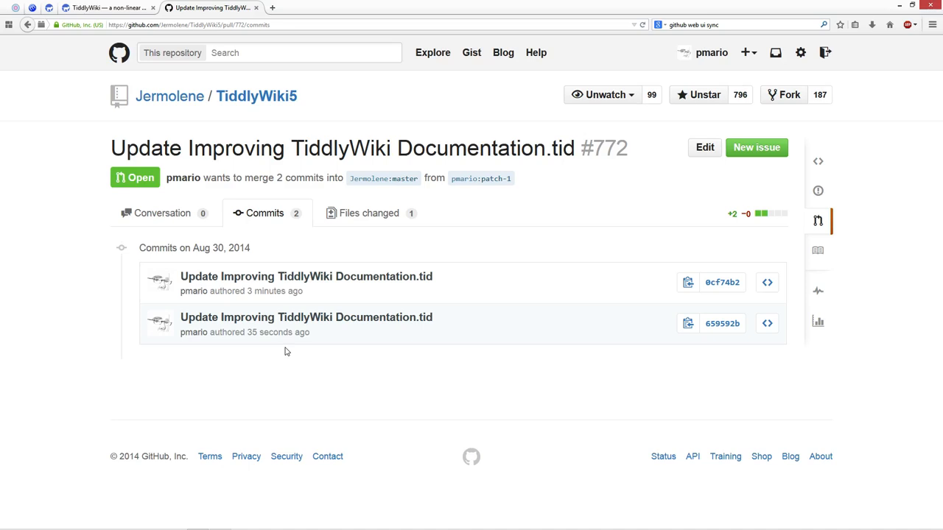
pyautogui.moveTo(380, 327)
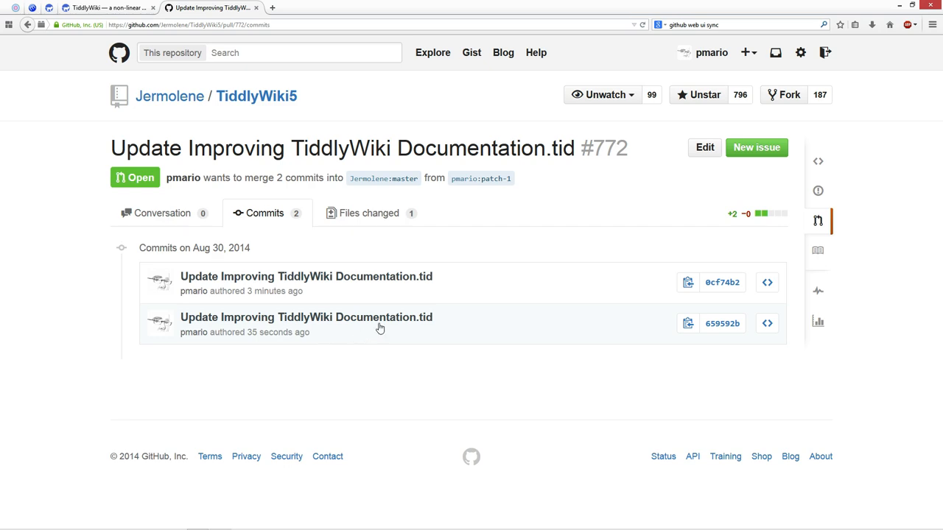
pyautogui.moveTo(183, 460)
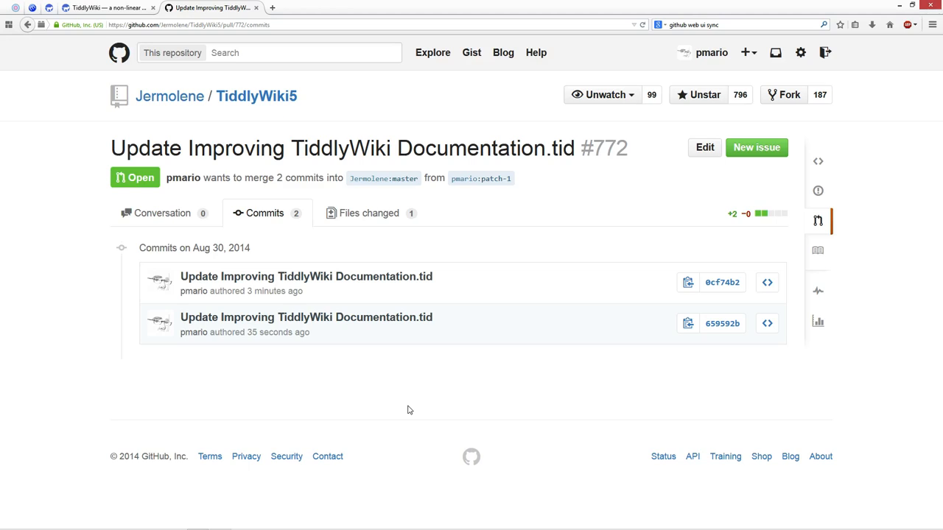
pyautogui.moveTo(167, 213)
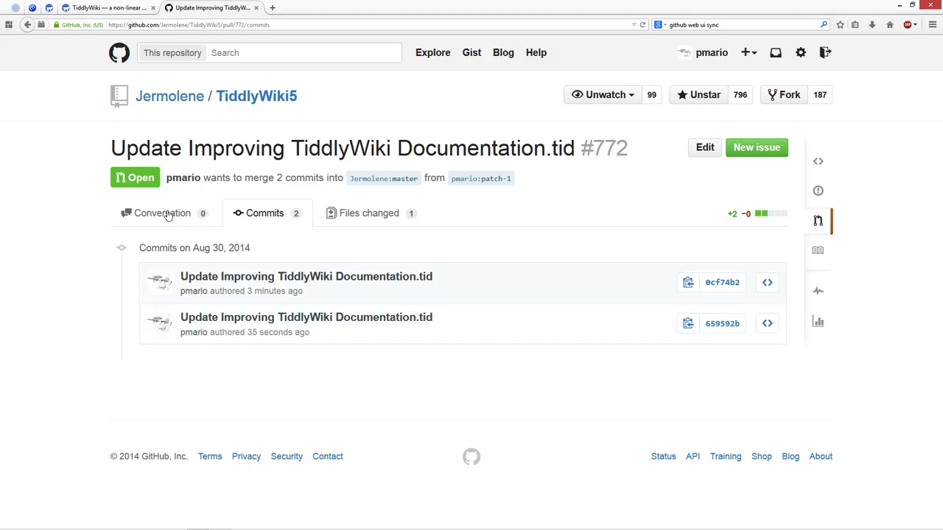
pyautogui.click(162, 213)
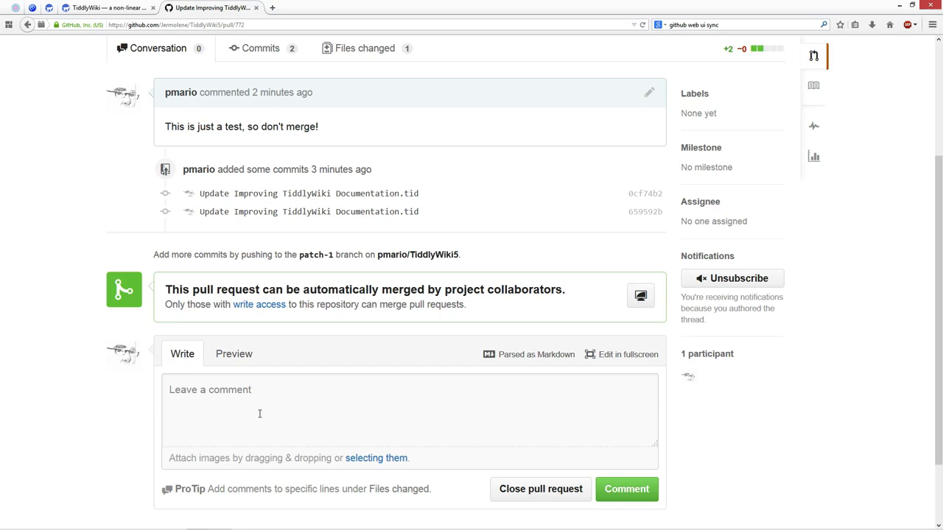
pyautogui.scroll(3)
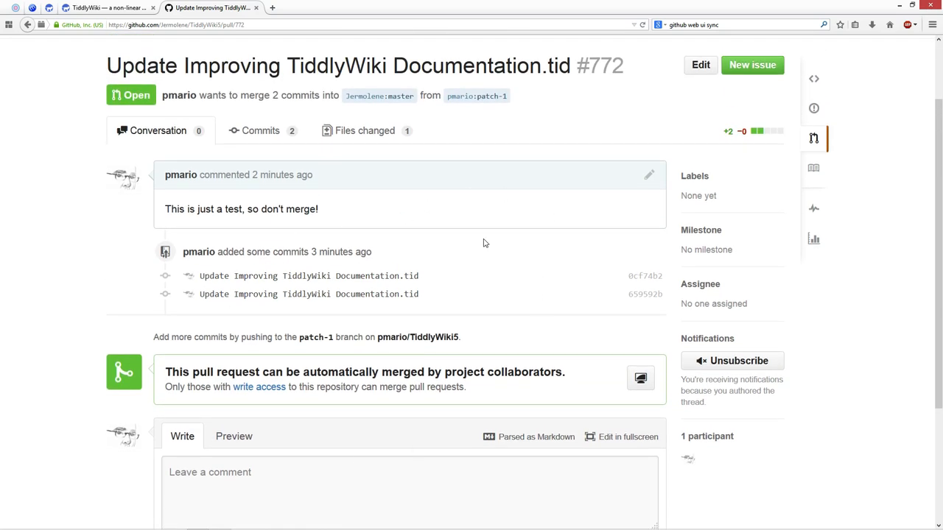
pyautogui.moveTo(475, 227)
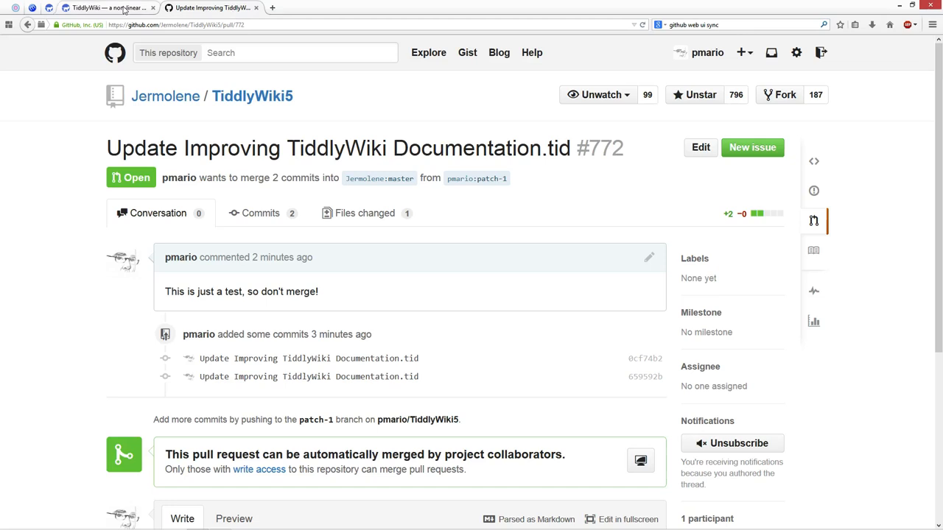
# Open the tiddler's source on GitHub for editing and set indentation to Tabs, size 4.
pyautogui.click(107, 9)
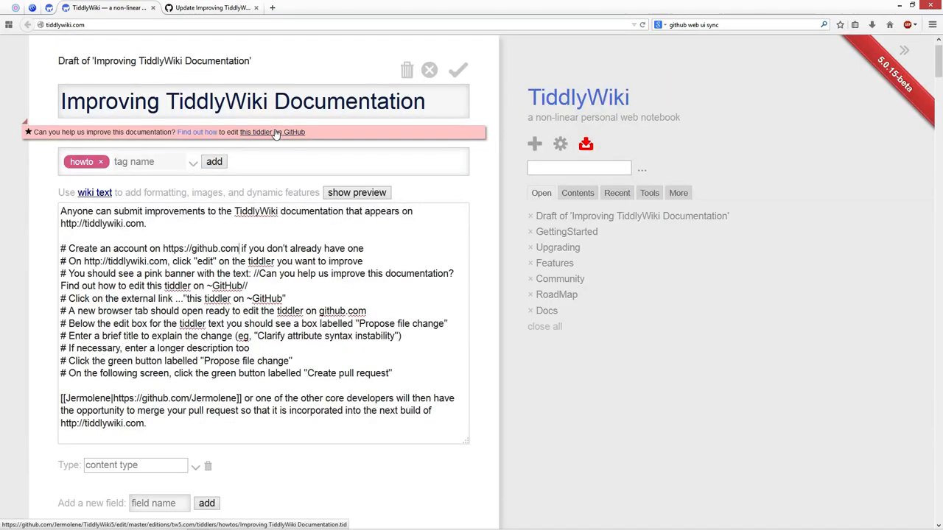
pyautogui.click(286, 131)
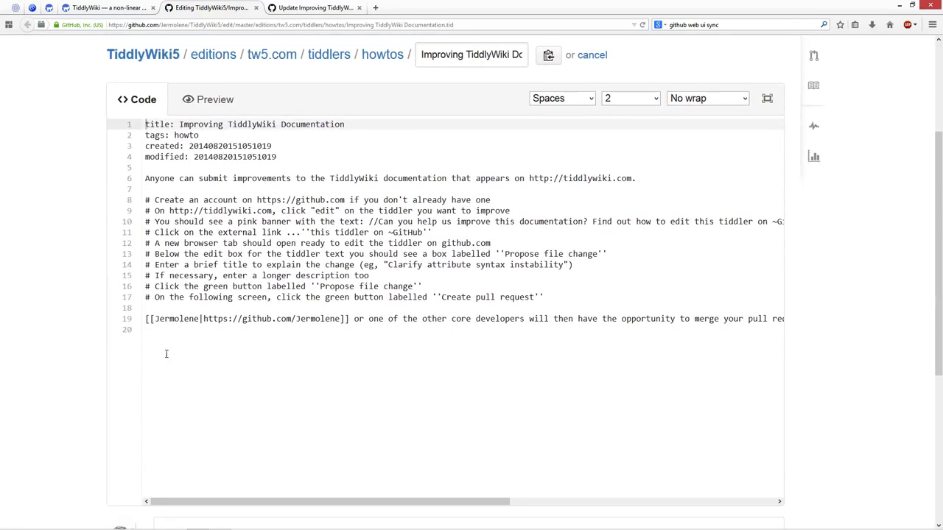
pyautogui.scroll(-3)
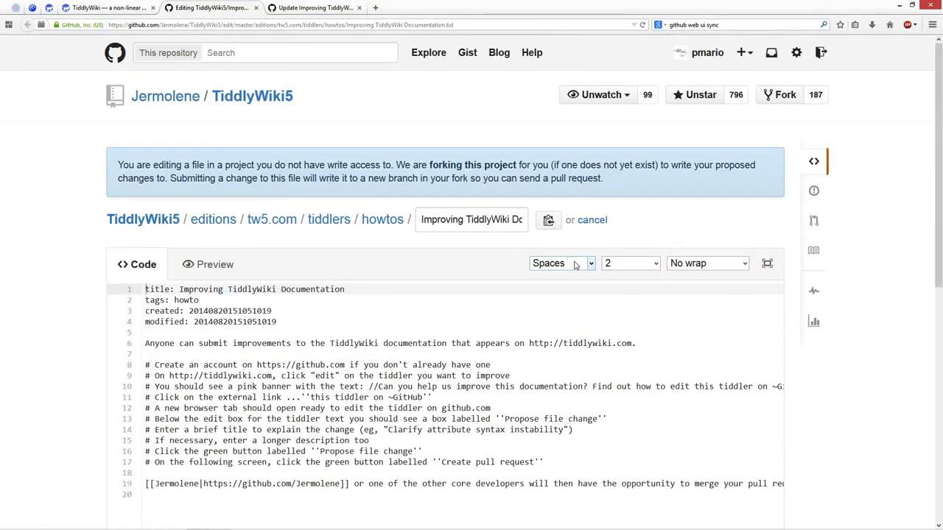
pyautogui.click(561, 262)
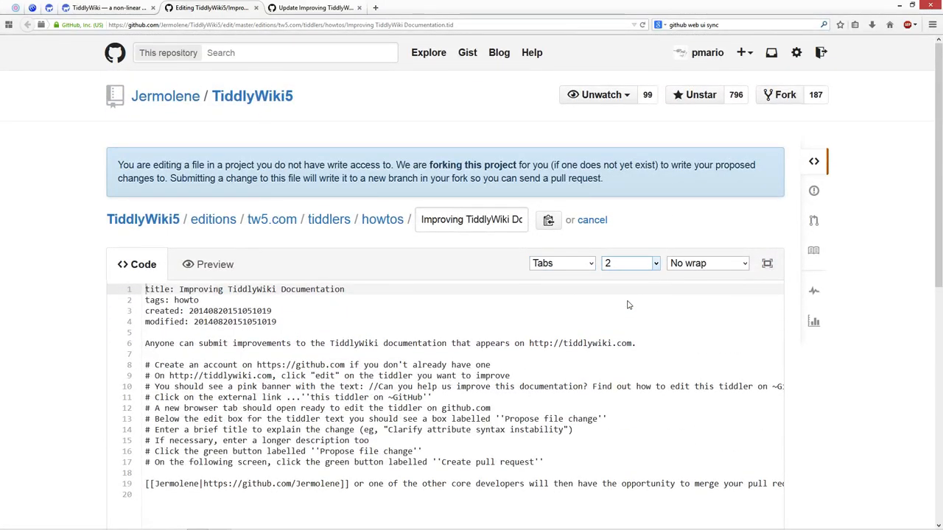
pyautogui.click(630, 263)
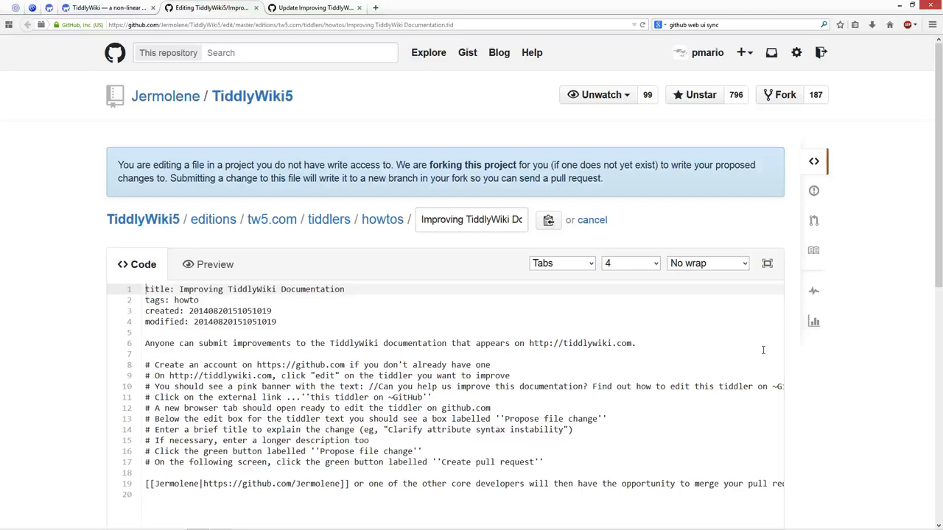
pyautogui.moveTo(812, 342)
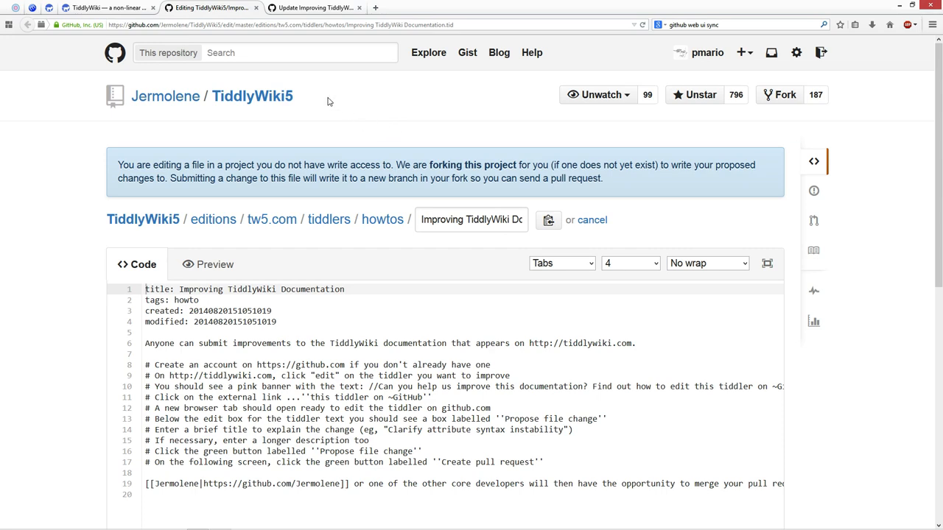
pyautogui.moveTo(79, 81)
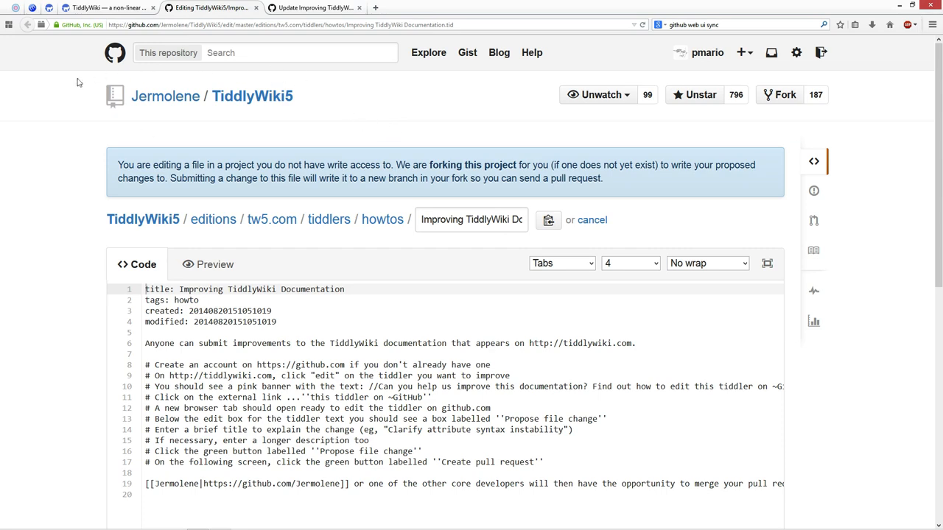
pyautogui.moveTo(360, 197)
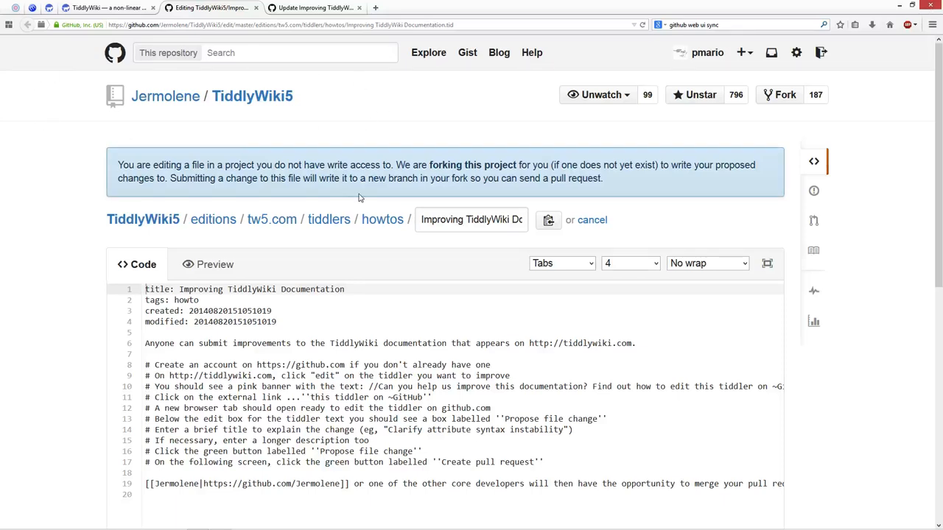